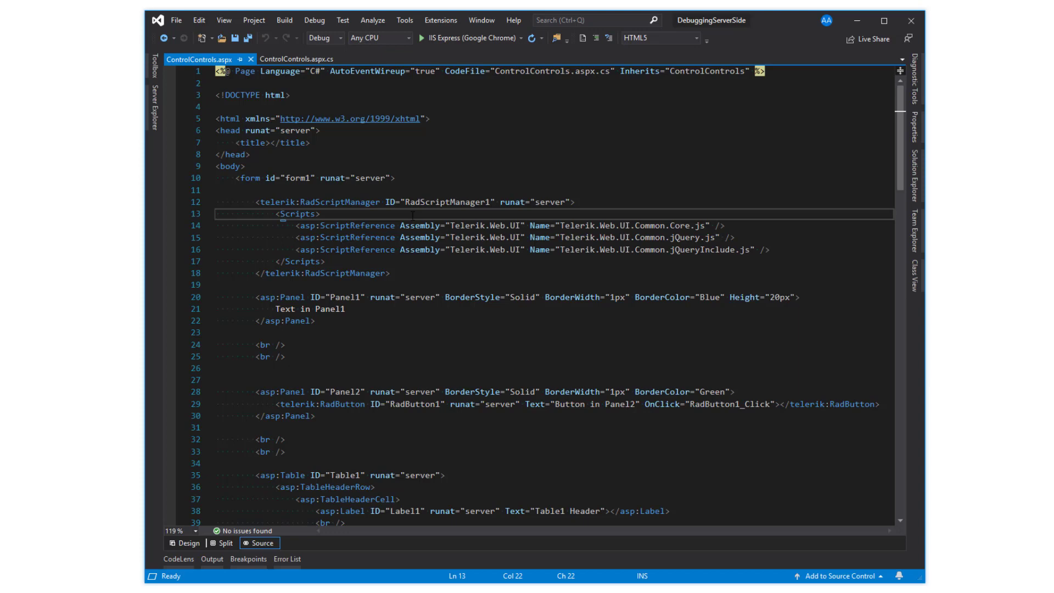
Review the page markup: the text inside Panel1 and LinkButton1 in the table header
{"action": "scroll", "scroll_direction": "down", "scroll_amount": 3}
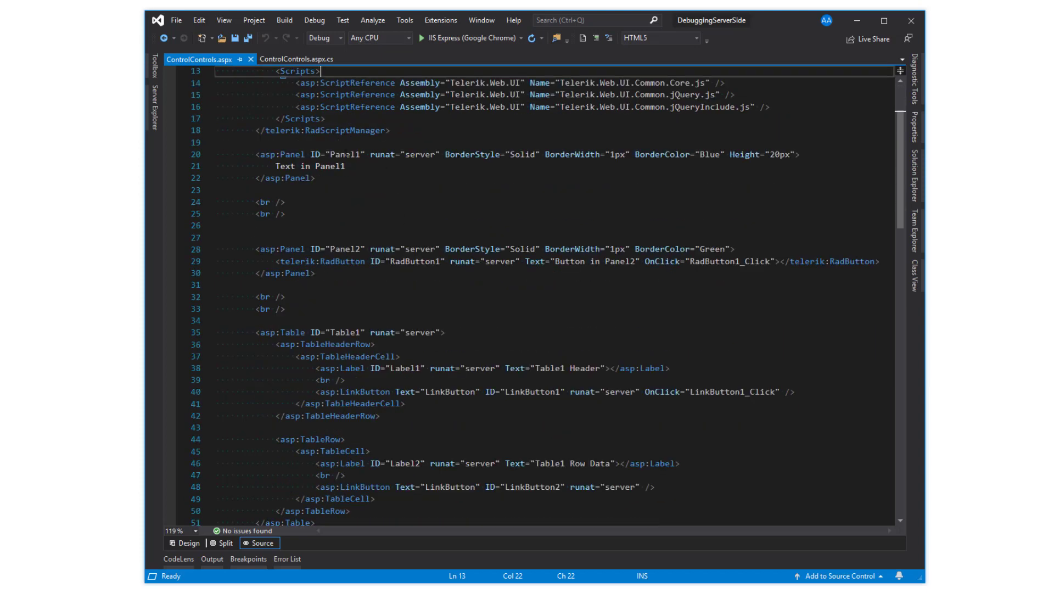
{"action": "left_click", "coordinate": [336, 166]}
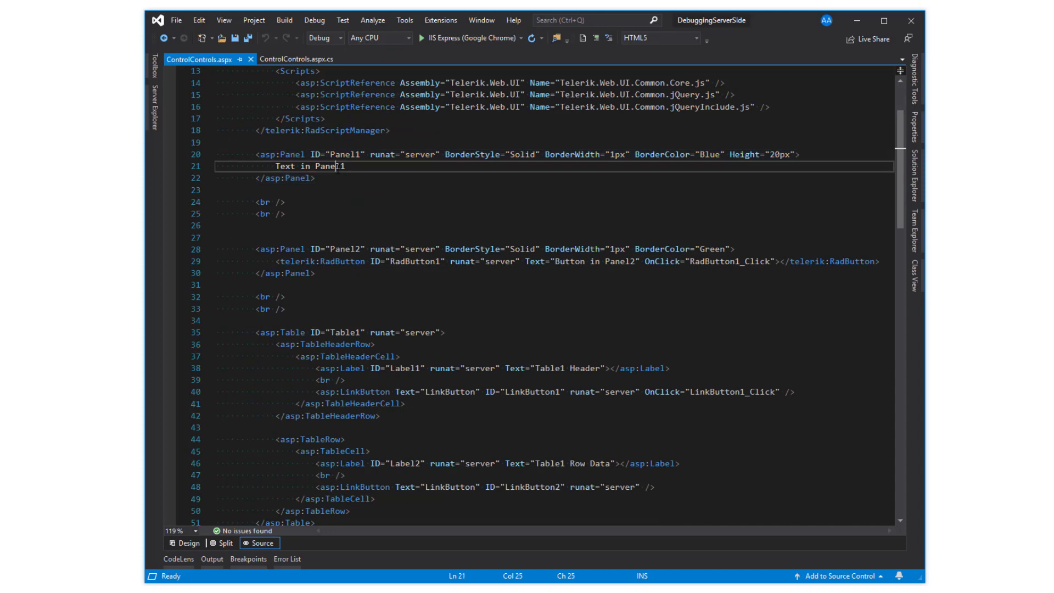
{"action": "left_click", "coordinate": [340, 248]}
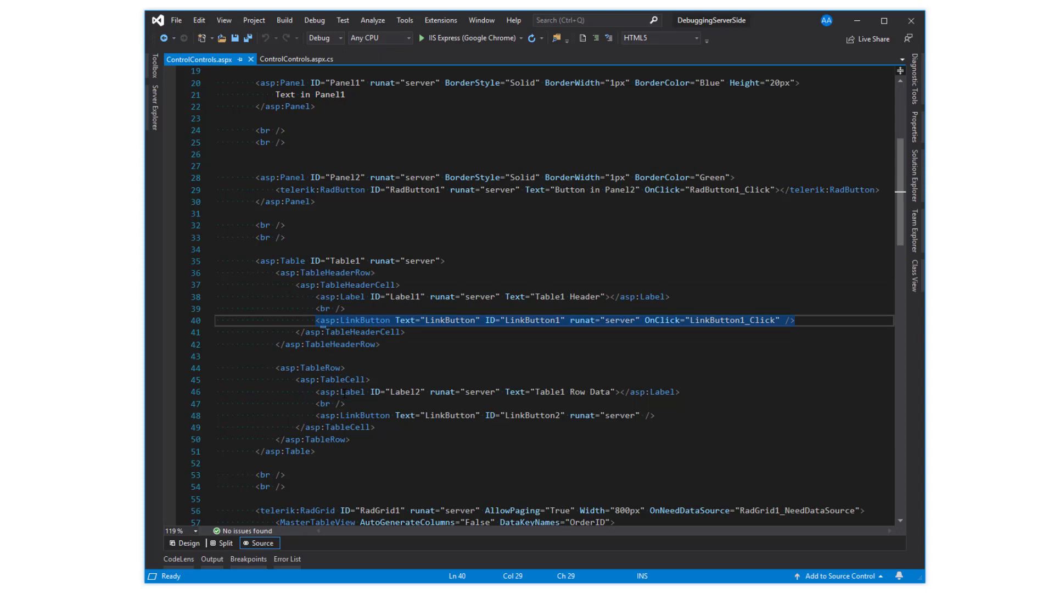
{"action": "scroll", "scroll_direction": "down", "scroll_amount": 3}
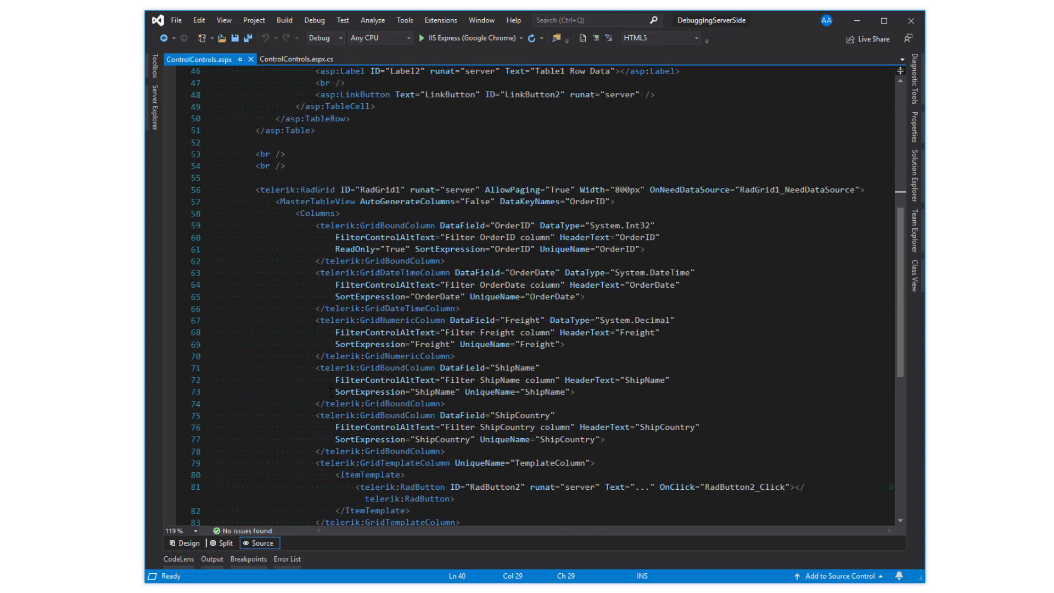
{"action": "scroll", "scroll_direction": "down", "scroll_amount": 3}
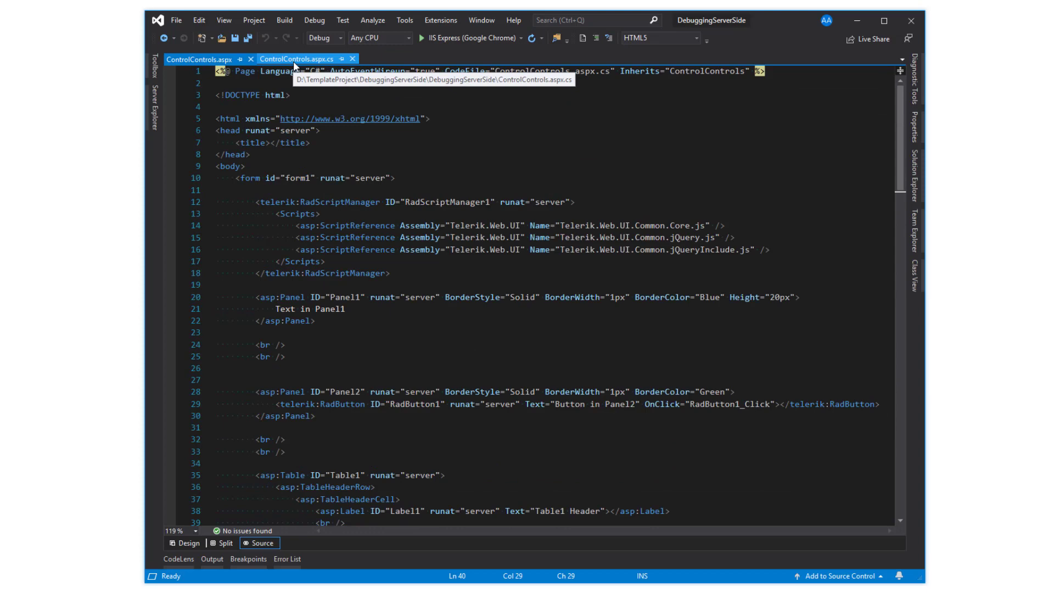
Switch to ControlControls.aspx.cs, start debugging, and begin entering Panel1.Controls in QuickWatch
{"action": "left_click", "coordinate": [296, 59]}
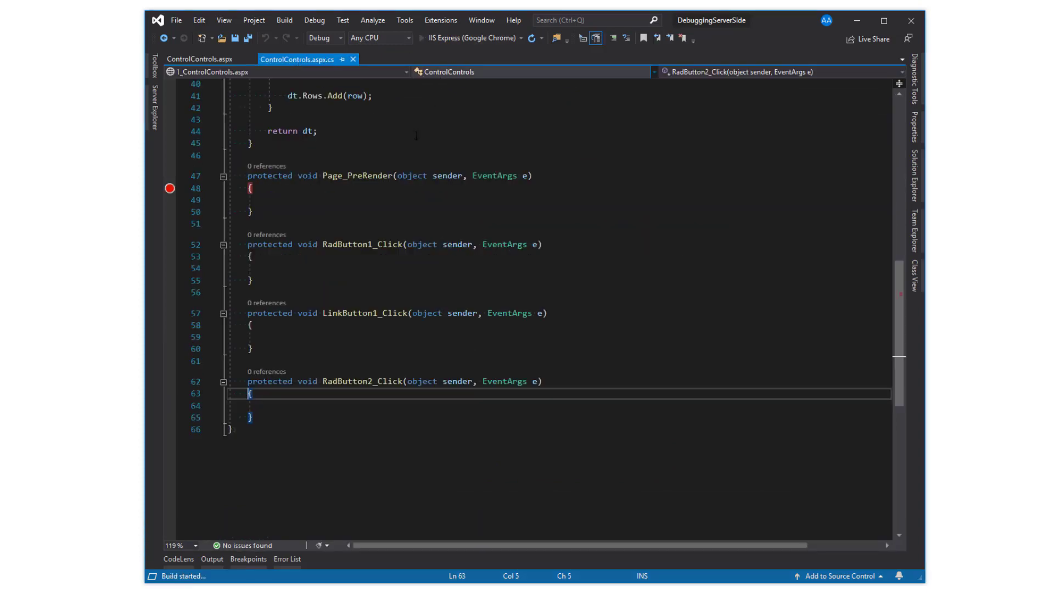
{"action": "left_click", "coordinate": [423, 38]}
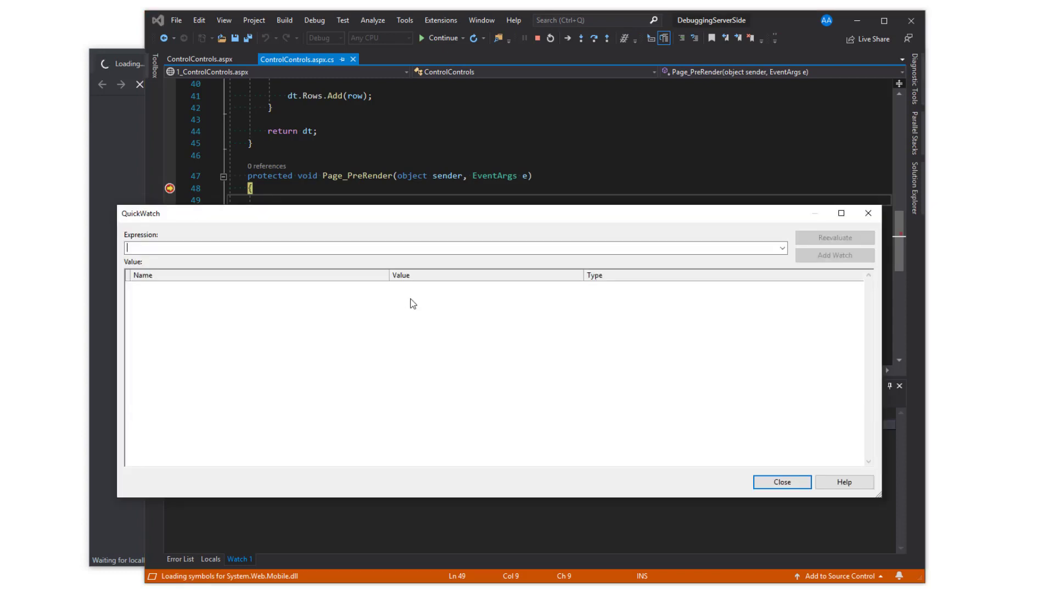
{"action": "type", "text": "Panel1.Controls"}
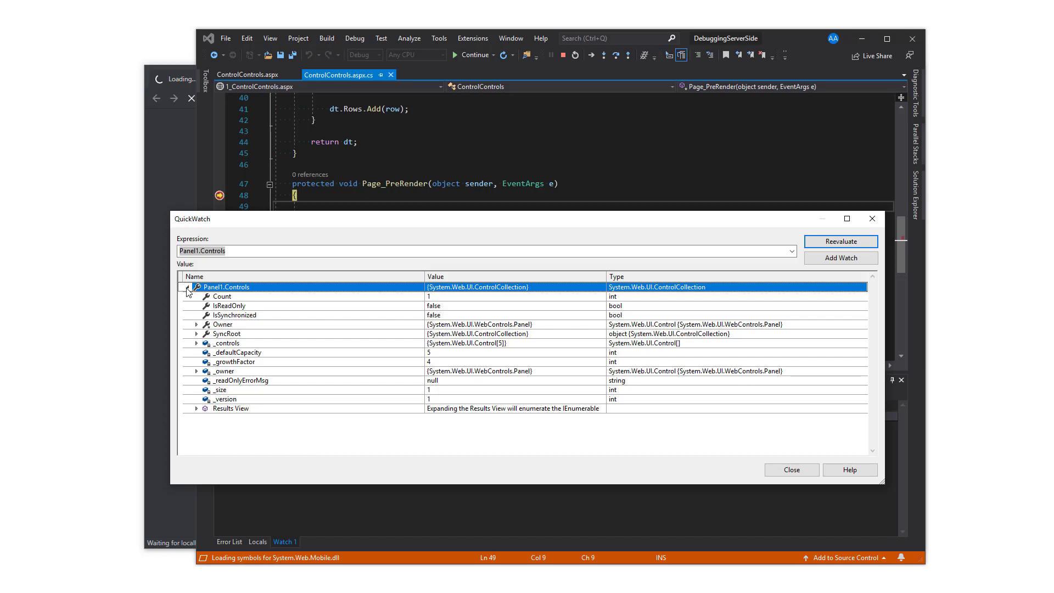
Check Panel1.Controls Count, expand item [0], and find its Text property 'Text in Panel1'
{"action": "left_click", "coordinate": [221, 295]}
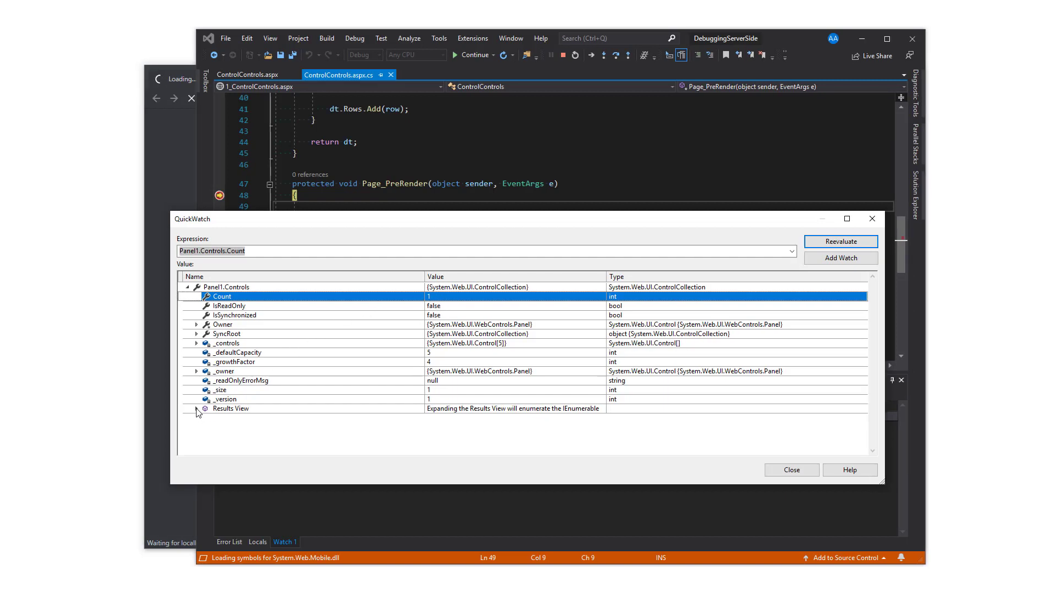
{"action": "left_click", "coordinate": [197, 407]}
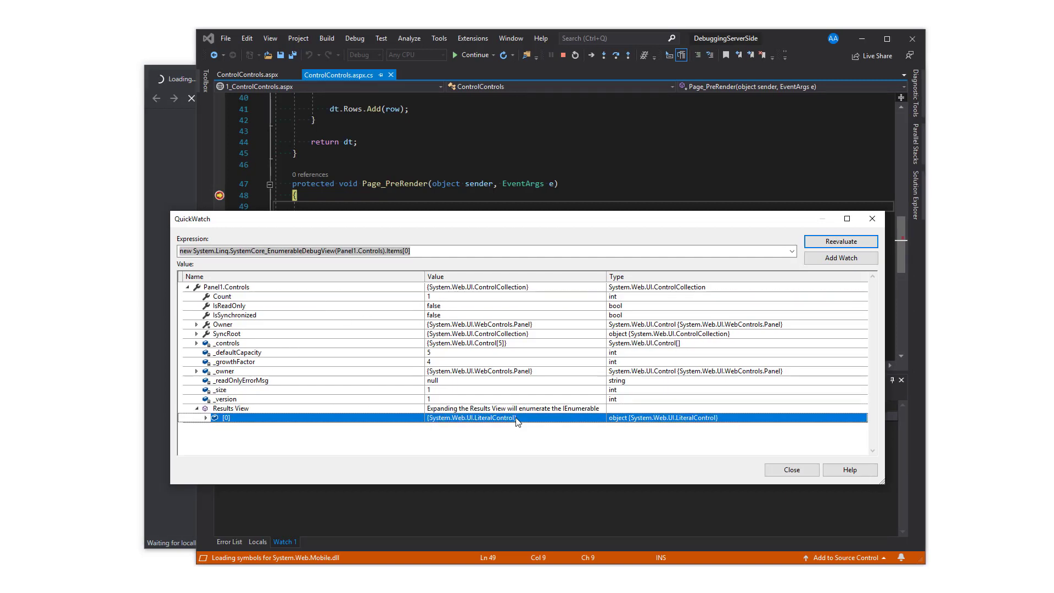
{"action": "left_click", "coordinate": [206, 417]}
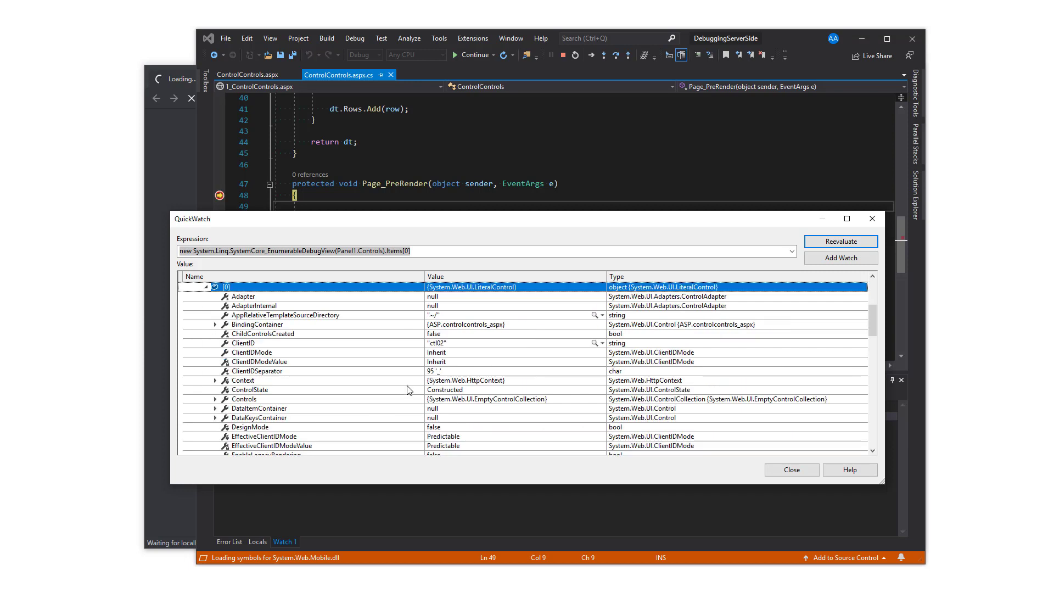
{"action": "mouse_move", "coordinate": [455, 316]}
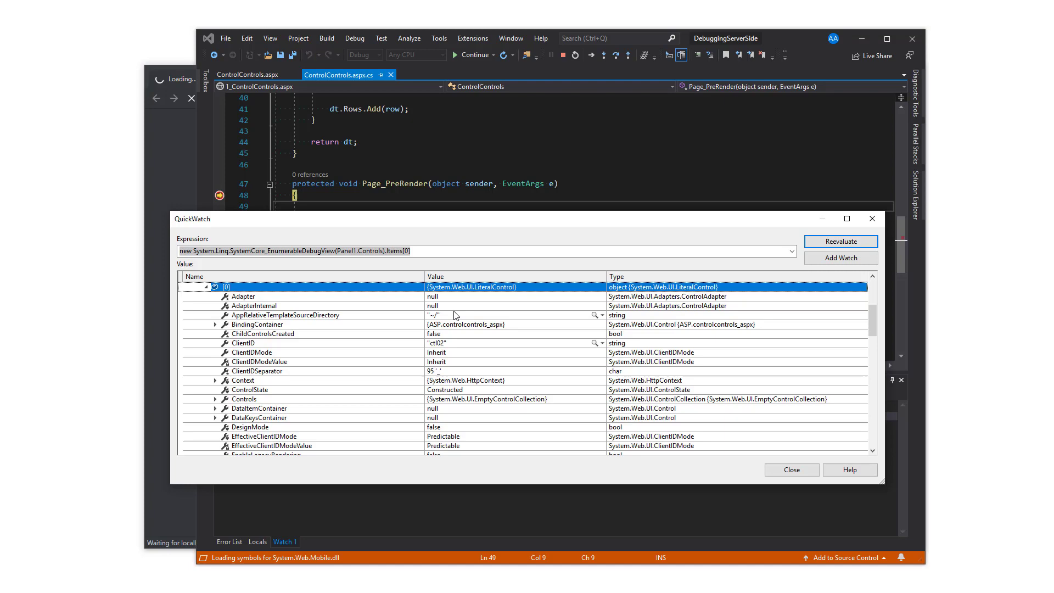
{"action": "scroll", "scroll_direction": "down", "scroll_amount": 3}
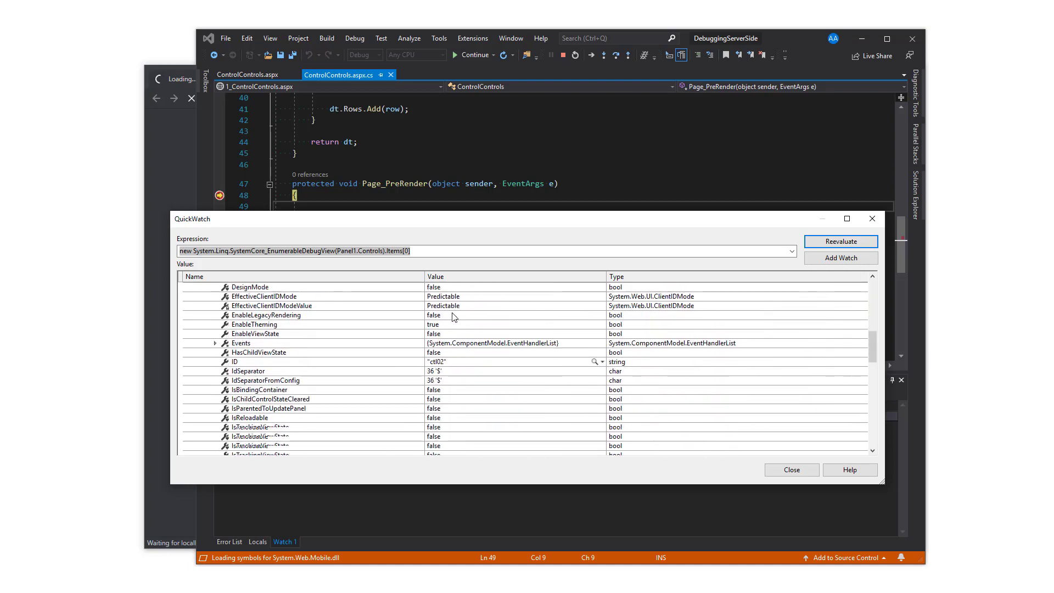
{"action": "scroll", "scroll_direction": "down", "scroll_amount": 3}
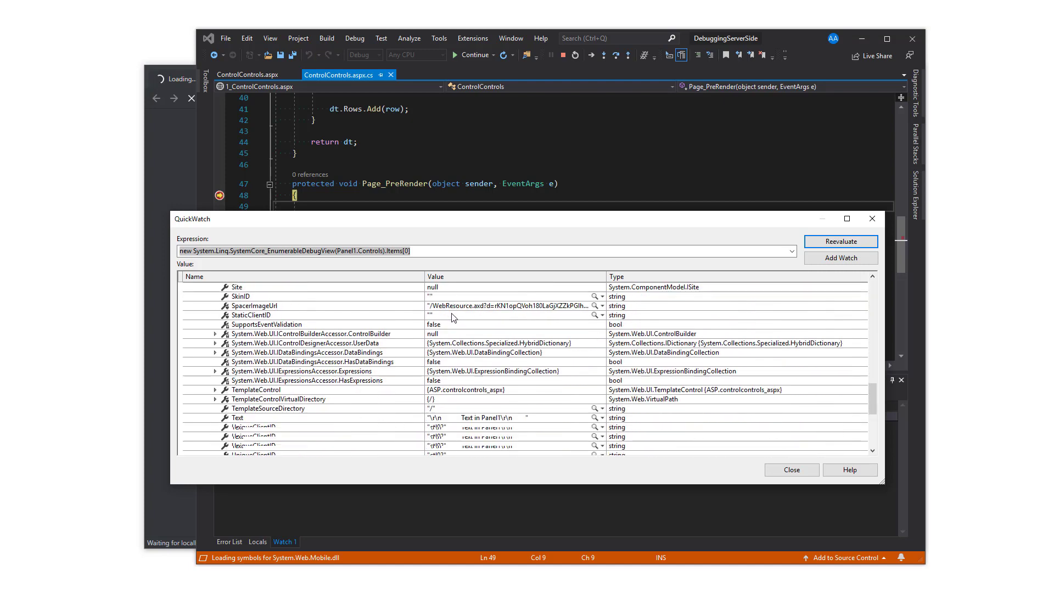
{"action": "scroll", "scroll_direction": "down", "scroll_amount": 3}
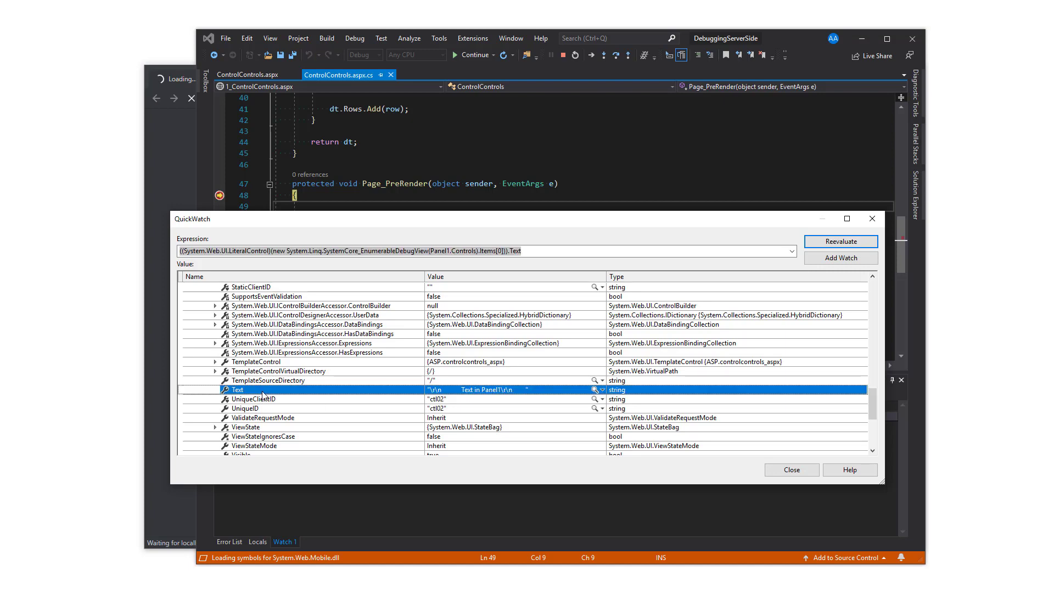
{"action": "left_click", "coordinate": [593, 390]}
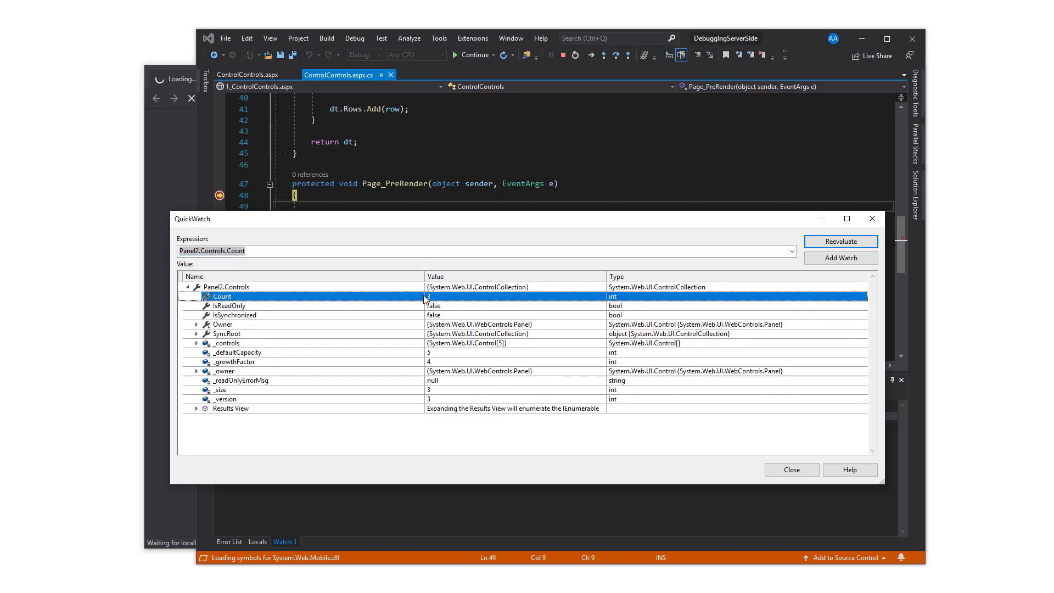
Browse Panel2.Controls items [2], [0] and [1], then scroll through RadButton1's properties
{"action": "left_click", "coordinate": [195, 408]}
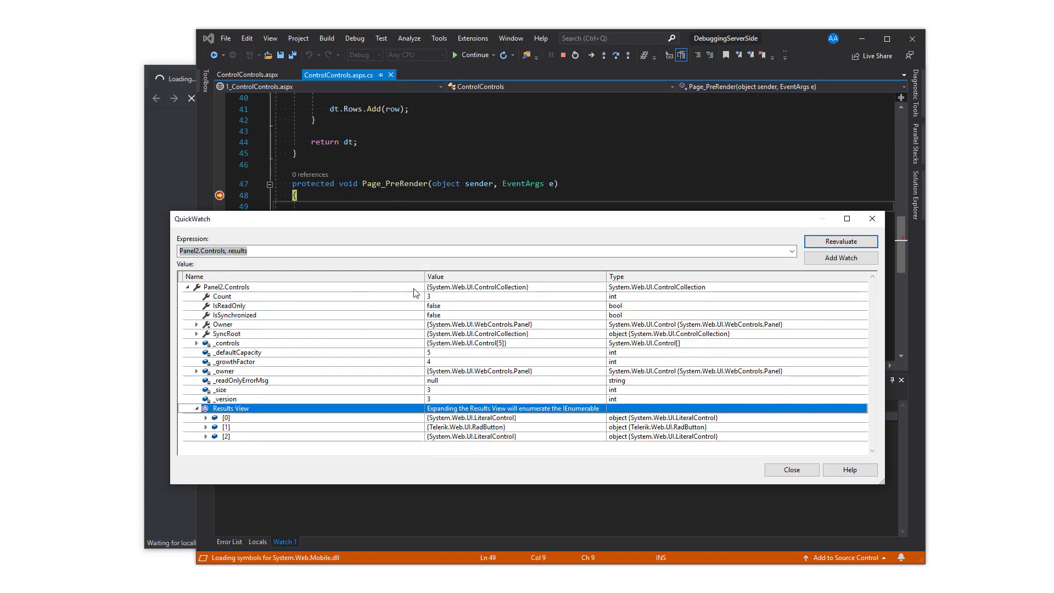
{"action": "left_click", "coordinate": [226, 417]}
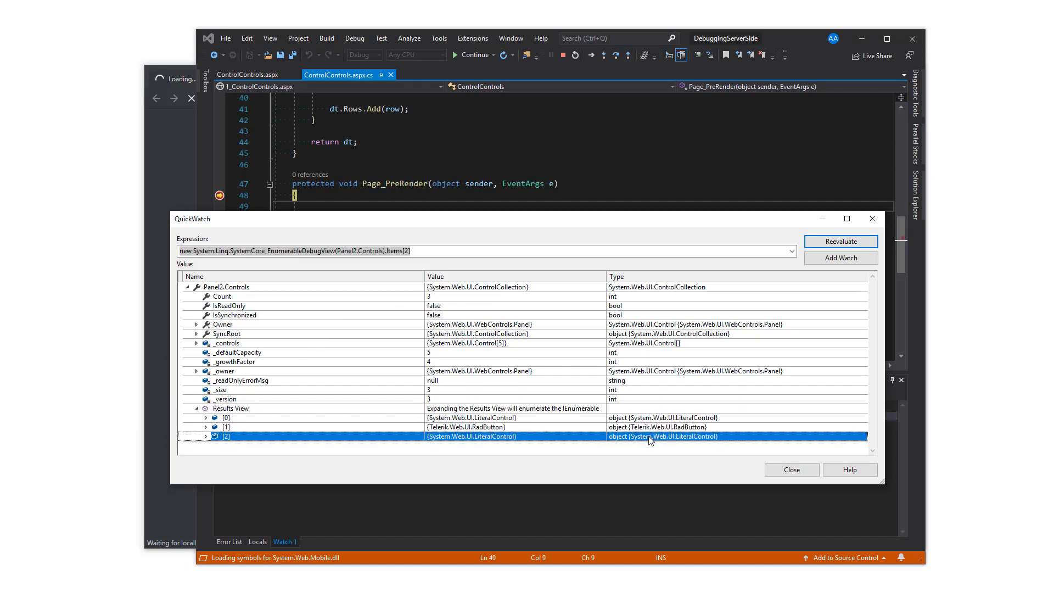
{"action": "left_click", "coordinate": [225, 417]}
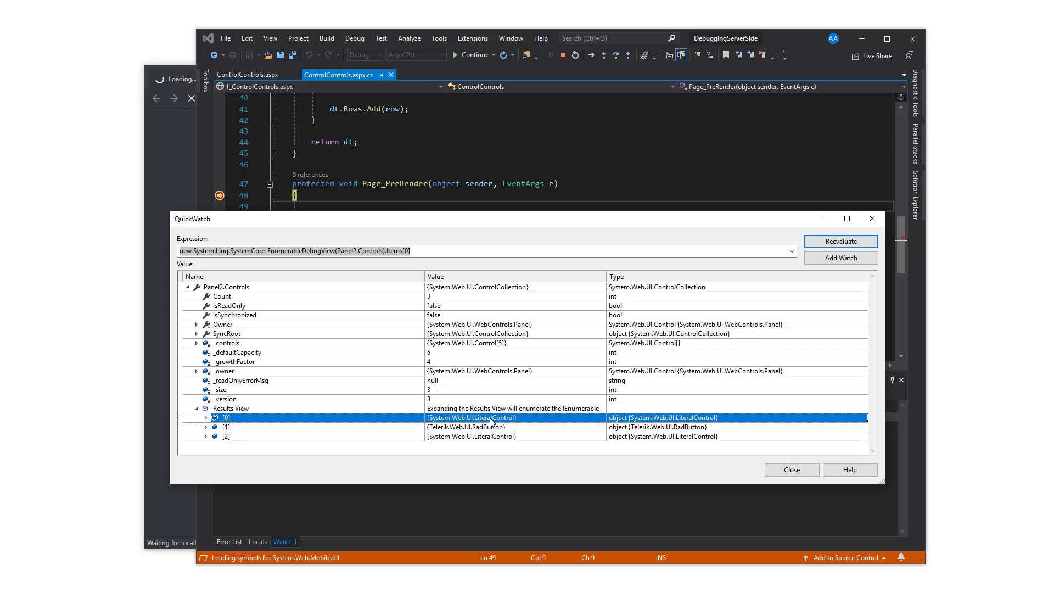
{"action": "mouse_move", "coordinate": [288, 429]}
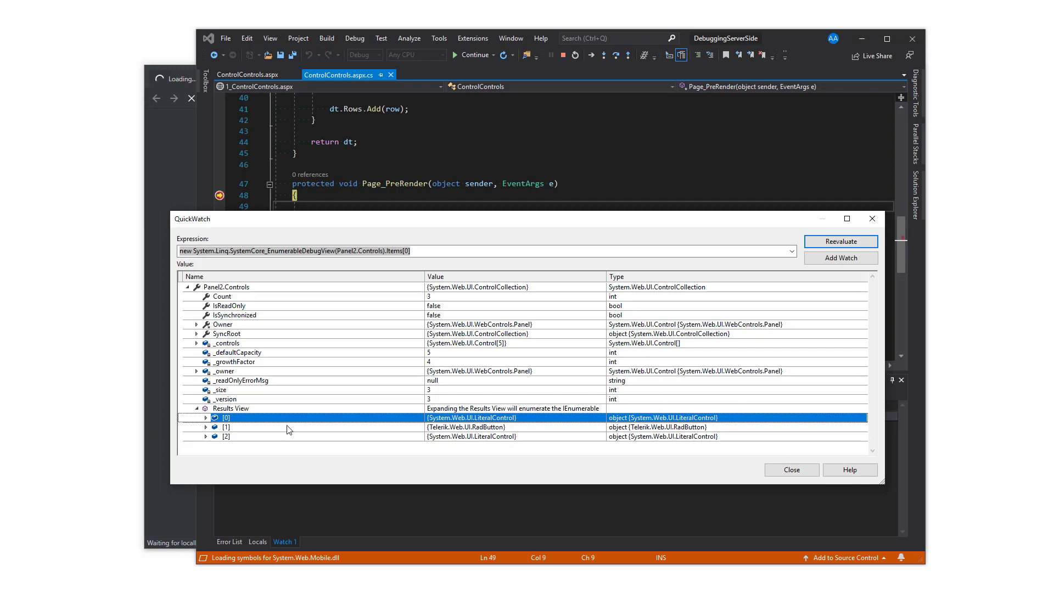
{"action": "left_click", "coordinate": [226, 427]}
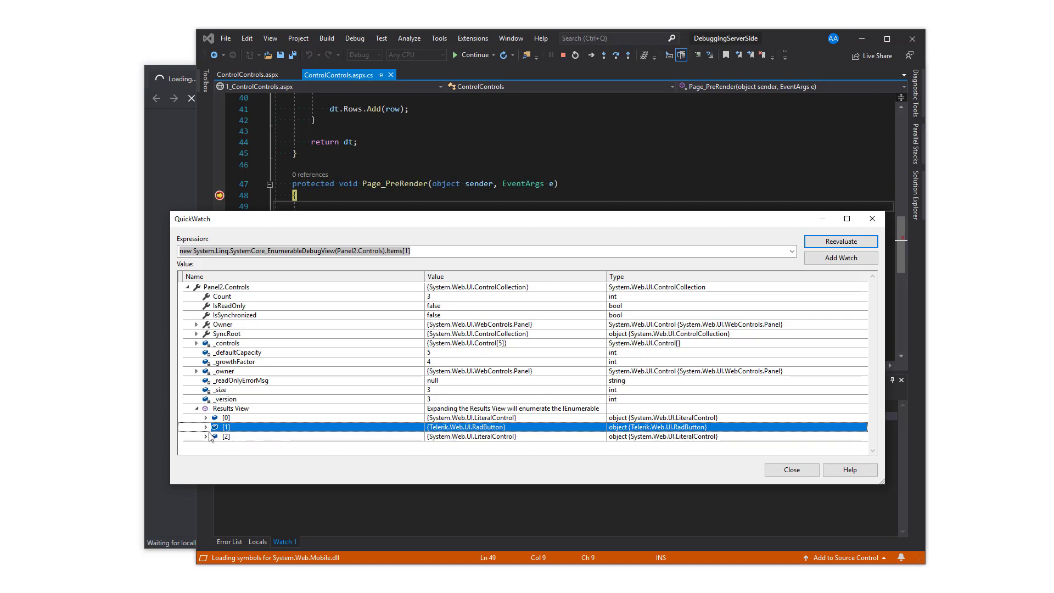
{"action": "left_click", "coordinate": [207, 427]}
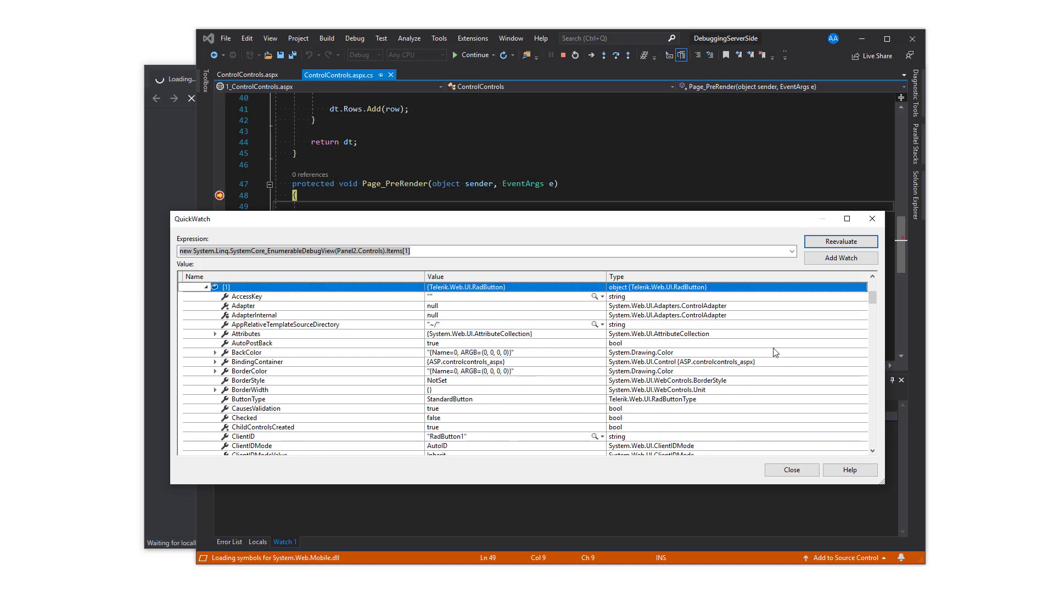
{"action": "scroll", "scroll_direction": "down", "scroll_amount": 3}
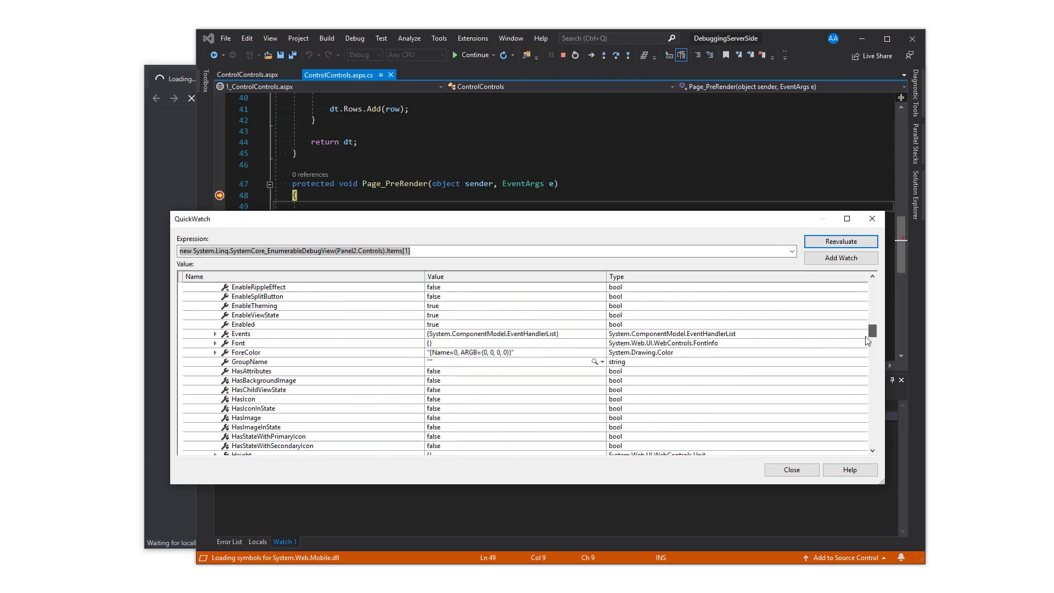
{"action": "scroll", "scroll_direction": "down", "scroll_amount": 3}
{"action": "type", "text": "tabl"}
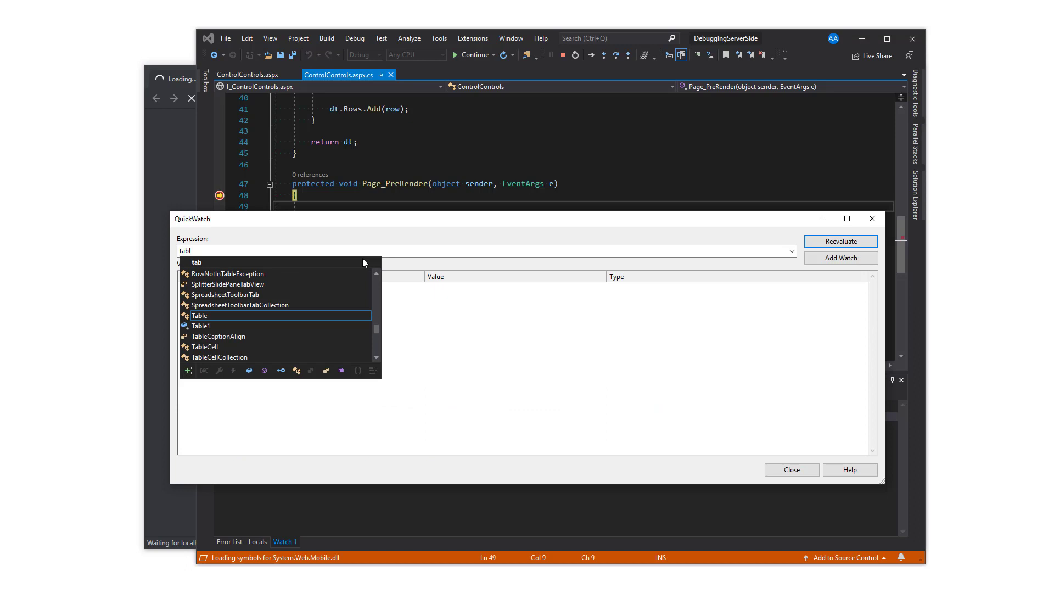
Evaluate Table1.Controls to reveal its TableHeaderRow and TableRow, then target Table1.Controls[0]
{"action": "left_click", "coordinate": [200, 326]}
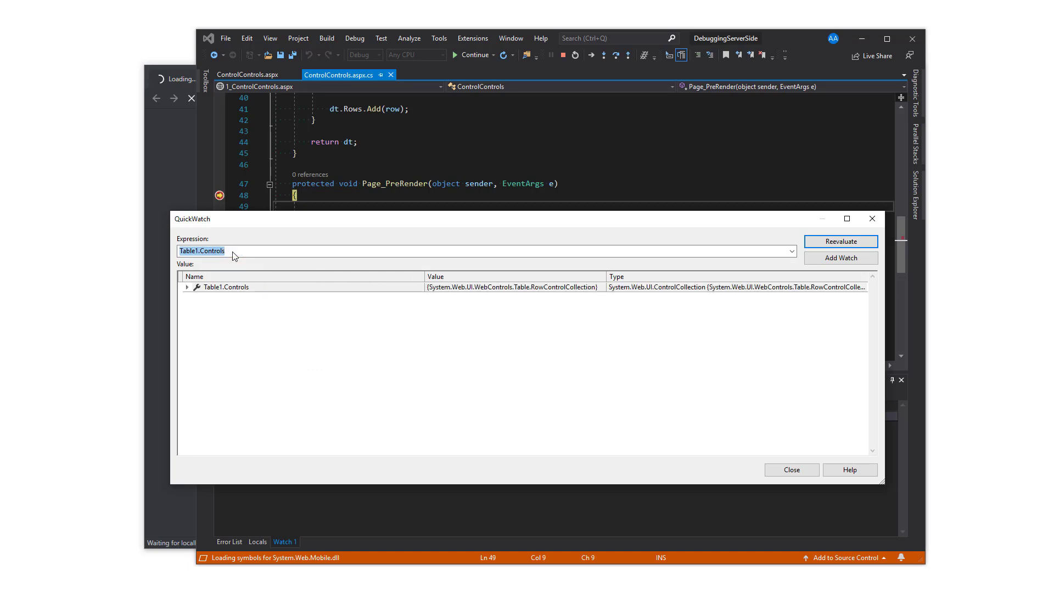
{"action": "left_click", "coordinate": [187, 287]}
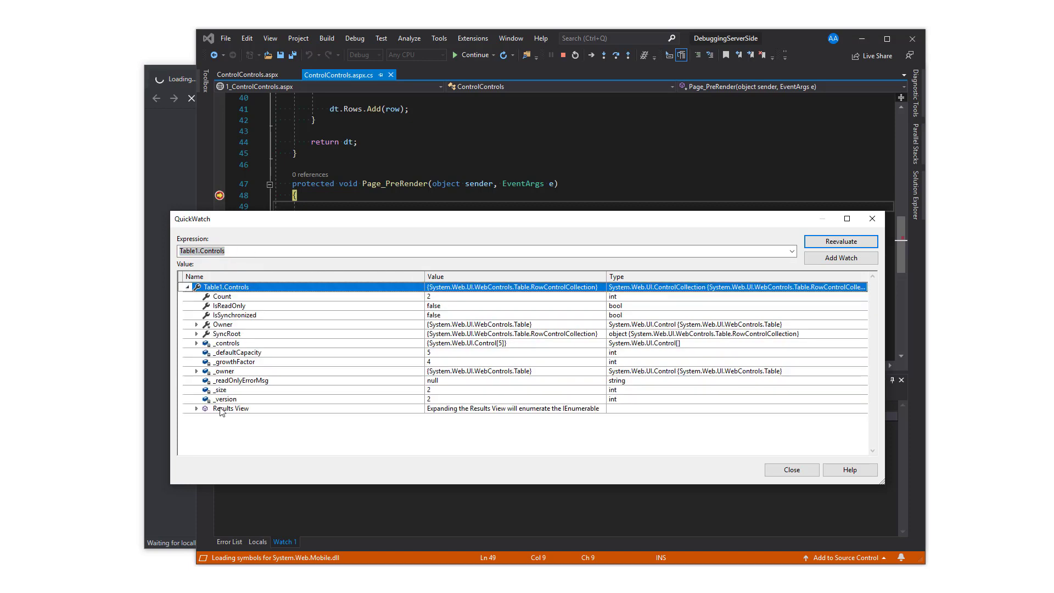
{"action": "left_click", "coordinate": [197, 408]}
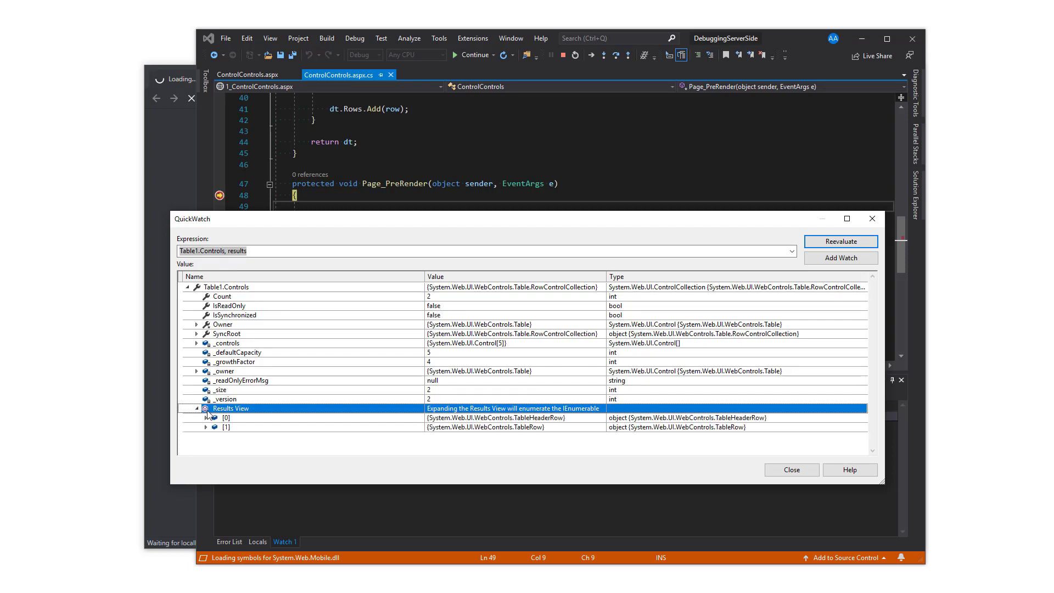
{"action": "left_click", "coordinate": [227, 417]}
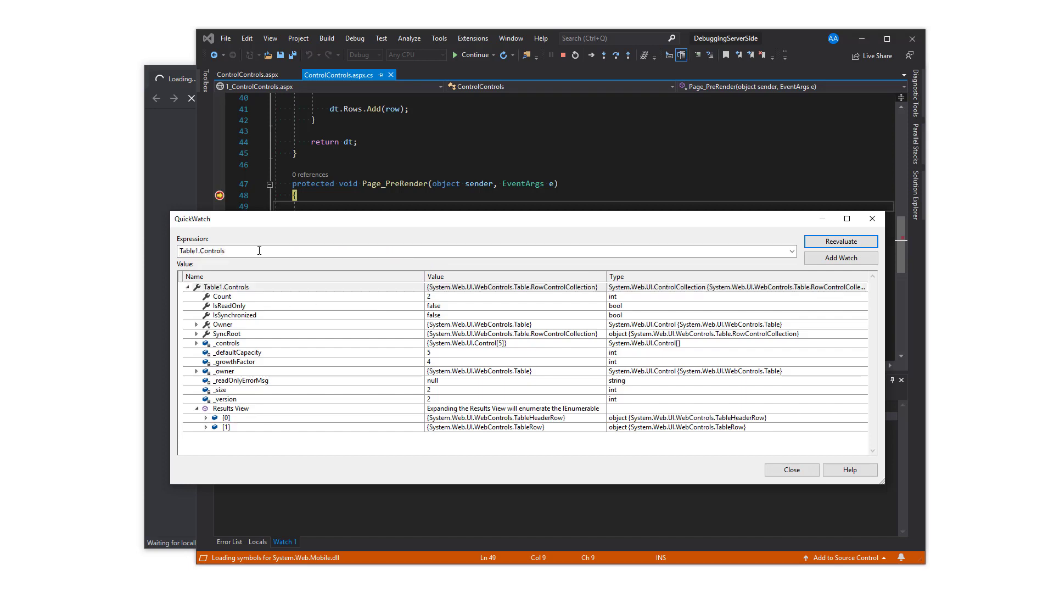
{"action": "left_click", "coordinate": [840, 241]}
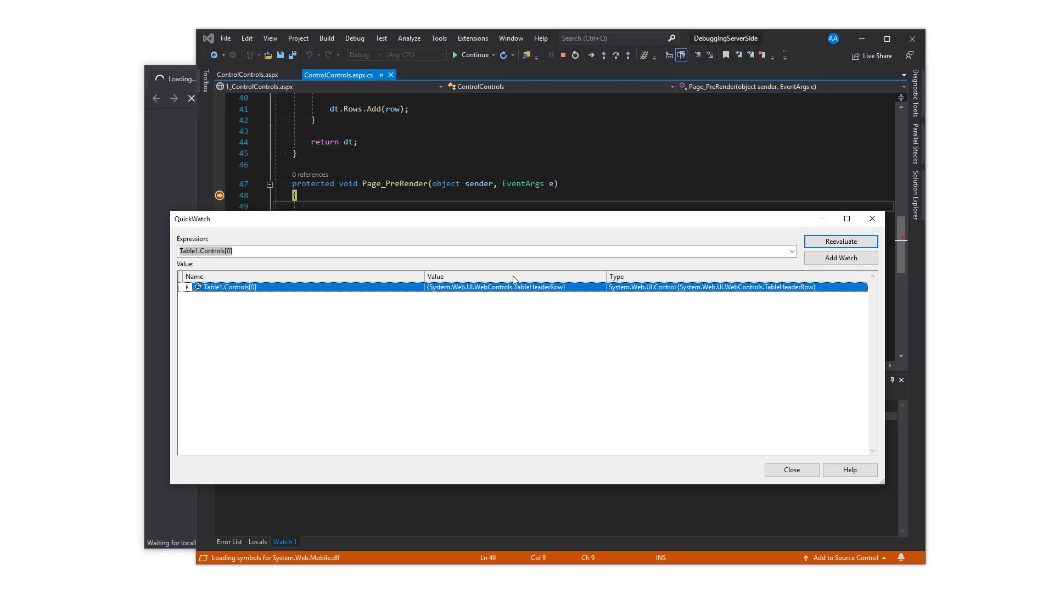
List the header row's cells, then the header cell's three child controls
{"action": "type", "text": ".Controls"}
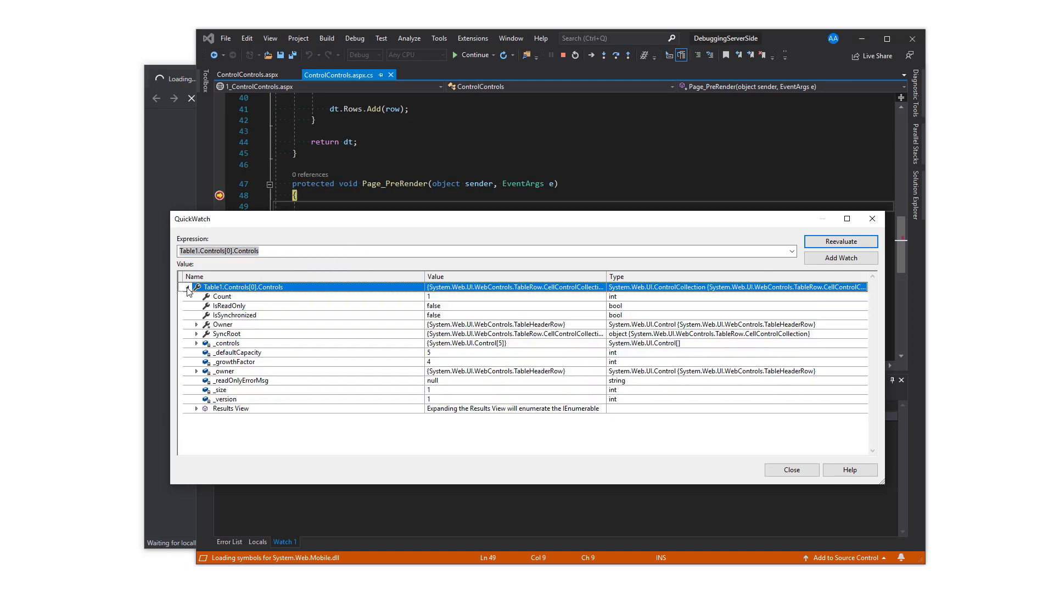
{"action": "left_click", "coordinate": [196, 407]}
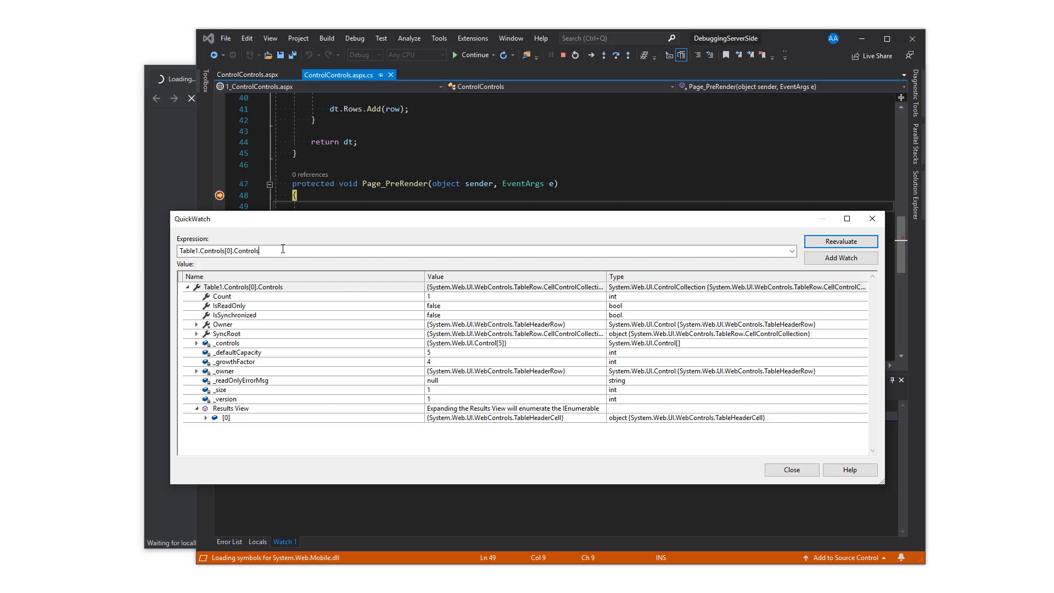
{"action": "type", "text": "[0].Controls.Count"}
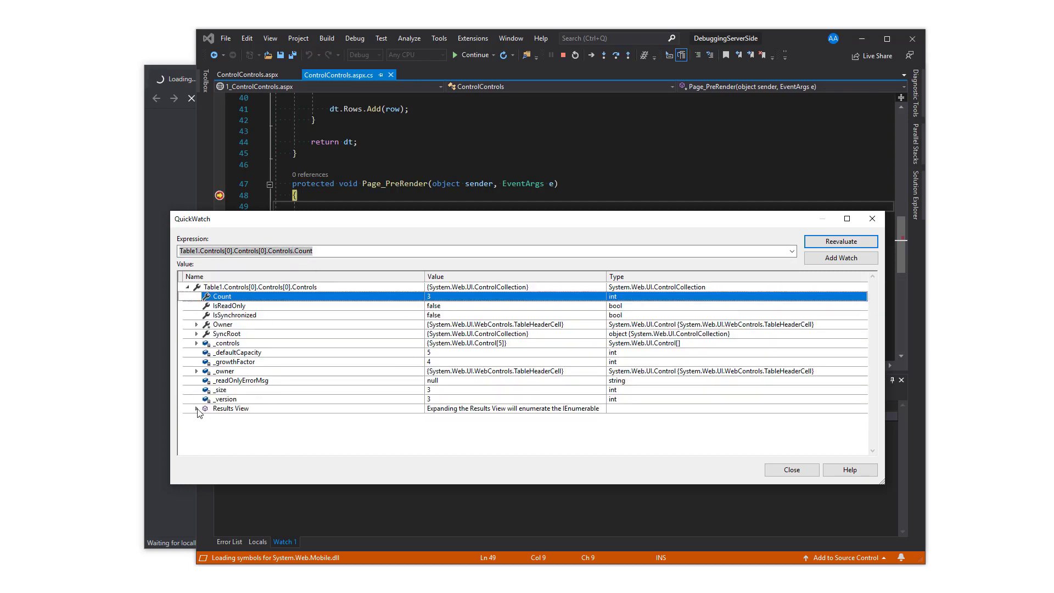
{"action": "left_click", "coordinate": [197, 408]}
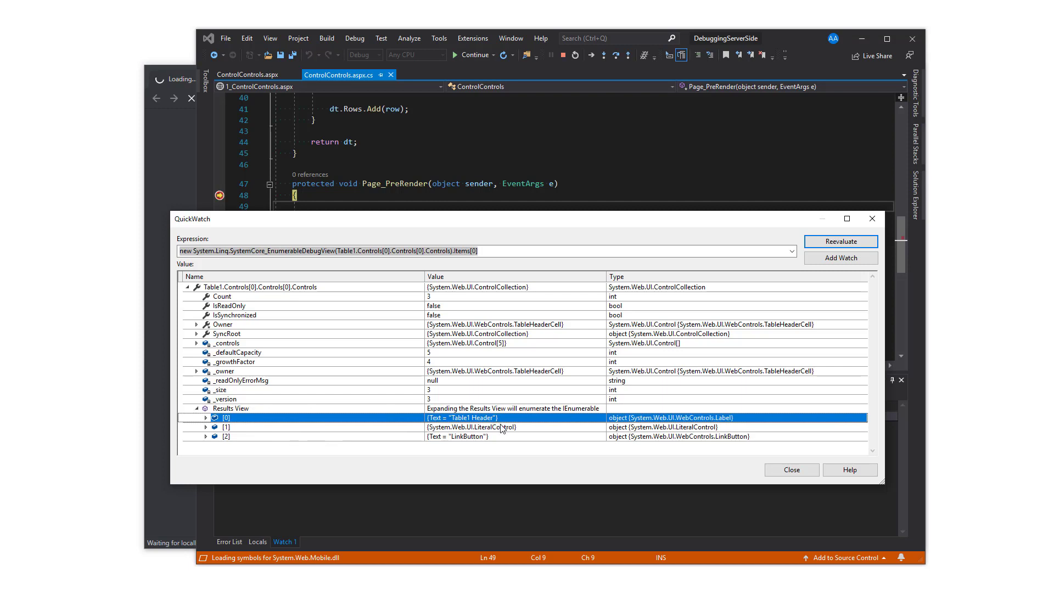
Evaluate the header cell's Controls[2] and expand the LinkButton's properties
{"action": "left_click", "coordinate": [226, 427]}
{"action": "type", "text": "Table1.Controls[0].Controls[0].Controls"}
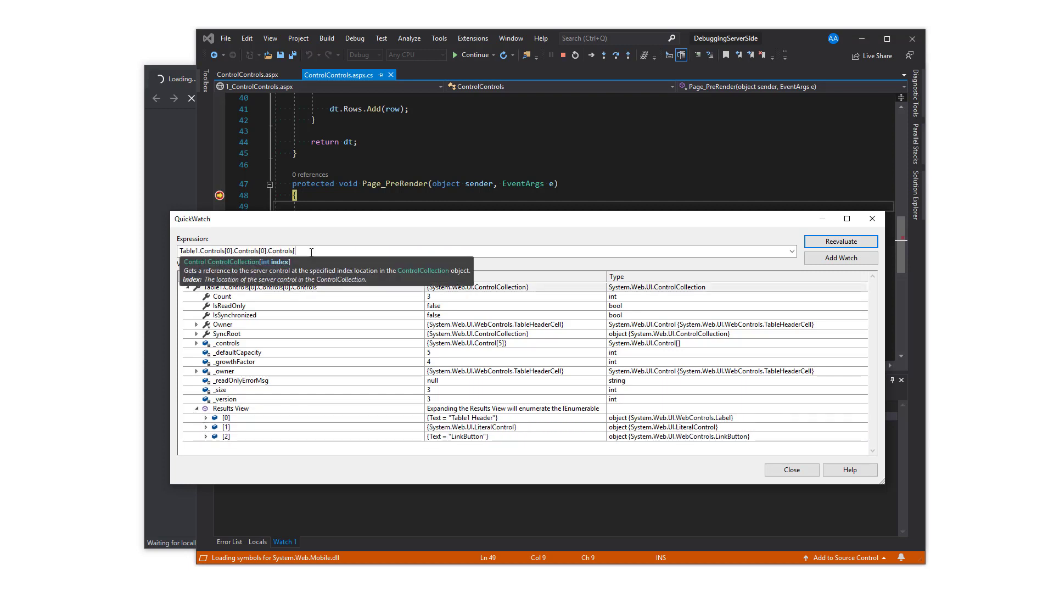
{"action": "left_click", "coordinate": [839, 242]}
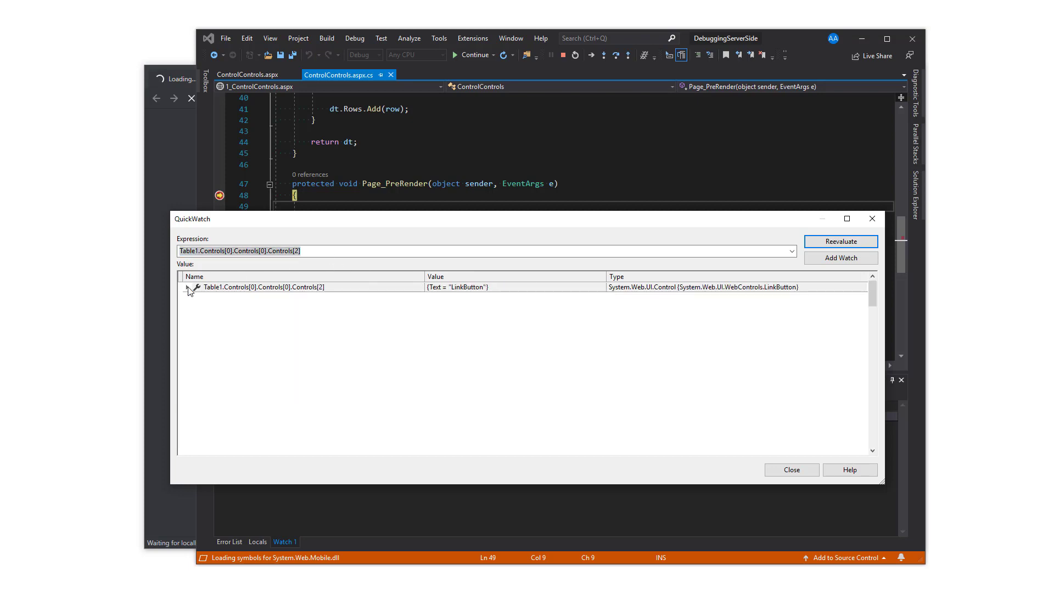
{"action": "left_click", "coordinate": [190, 287]}
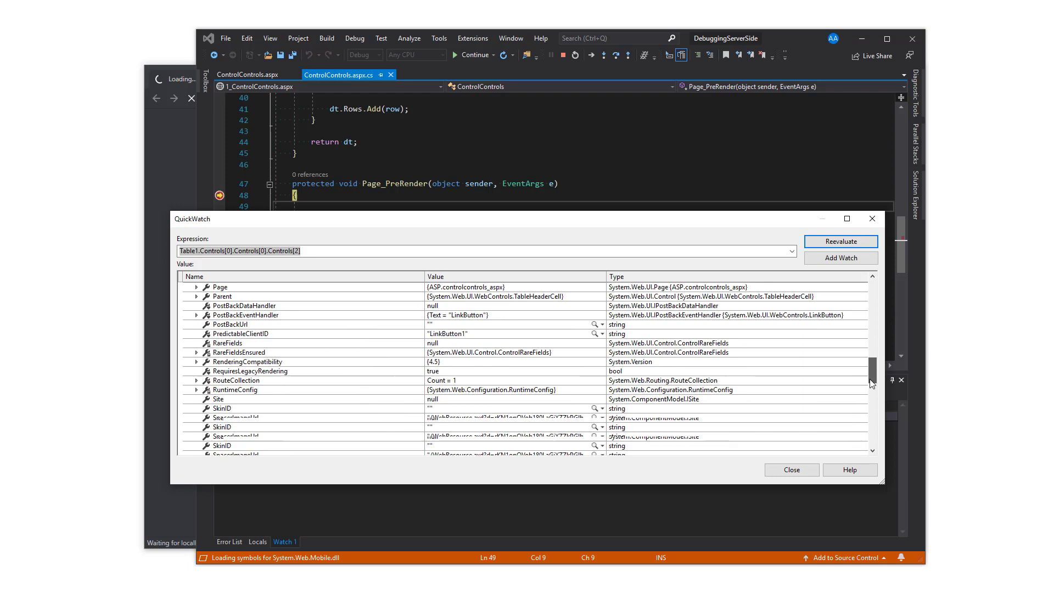
Evaluate RadGrid1, expand its node, and scroll its properties down to Controls
{"action": "type", "text": "radgrid"}
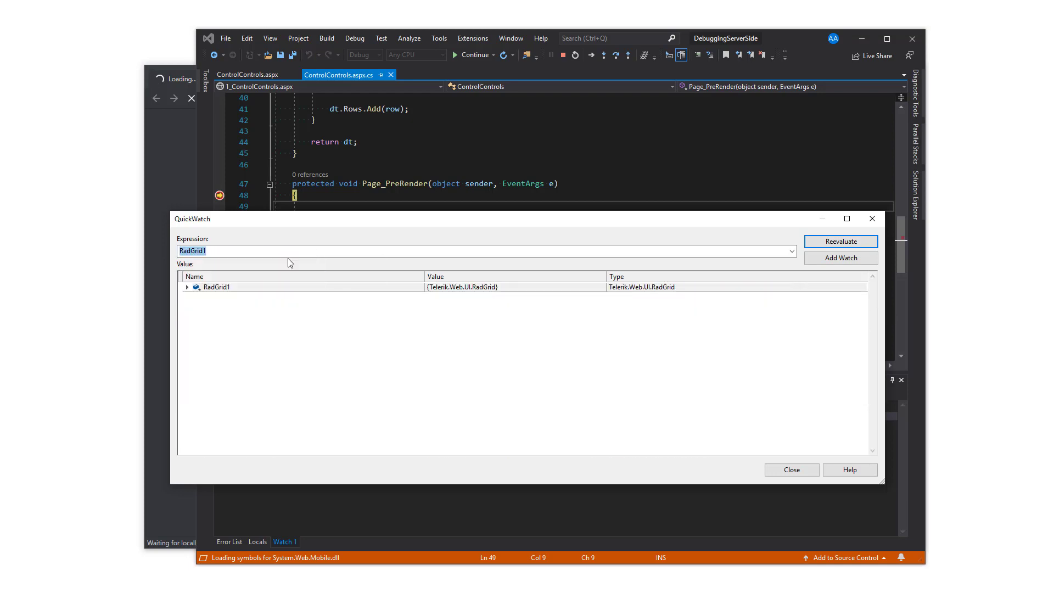
{"action": "mouse_move", "coordinate": [244, 267]}
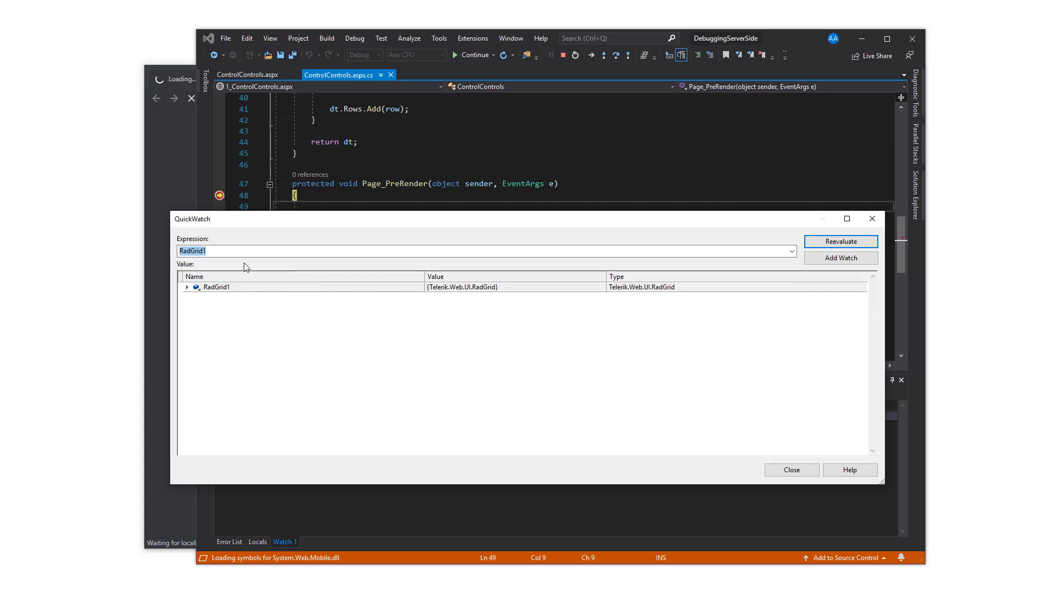
{"action": "left_click", "coordinate": [240, 251]}
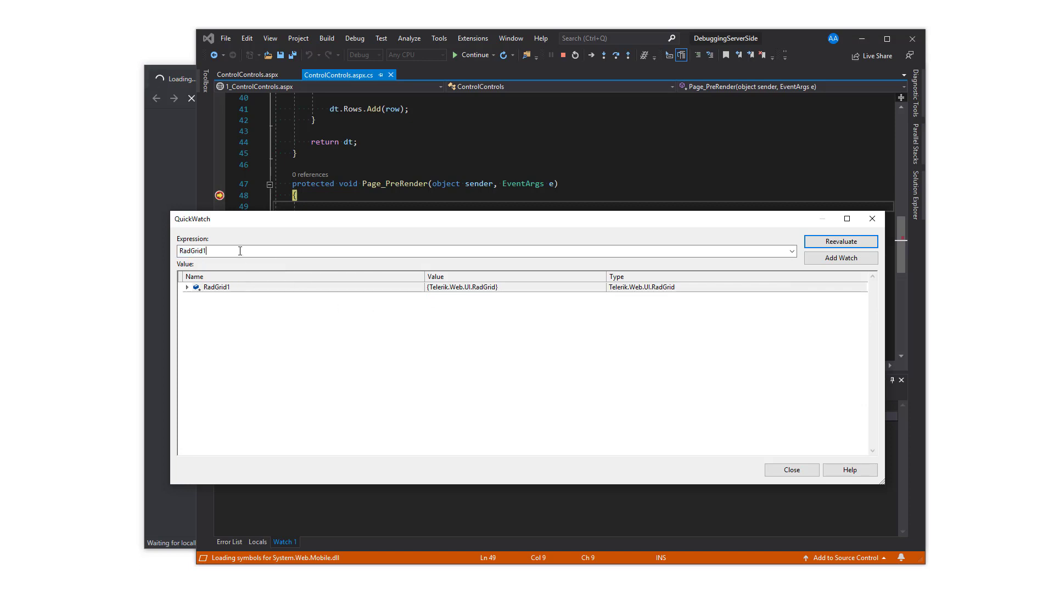
{"action": "left_click", "coordinate": [187, 287]}
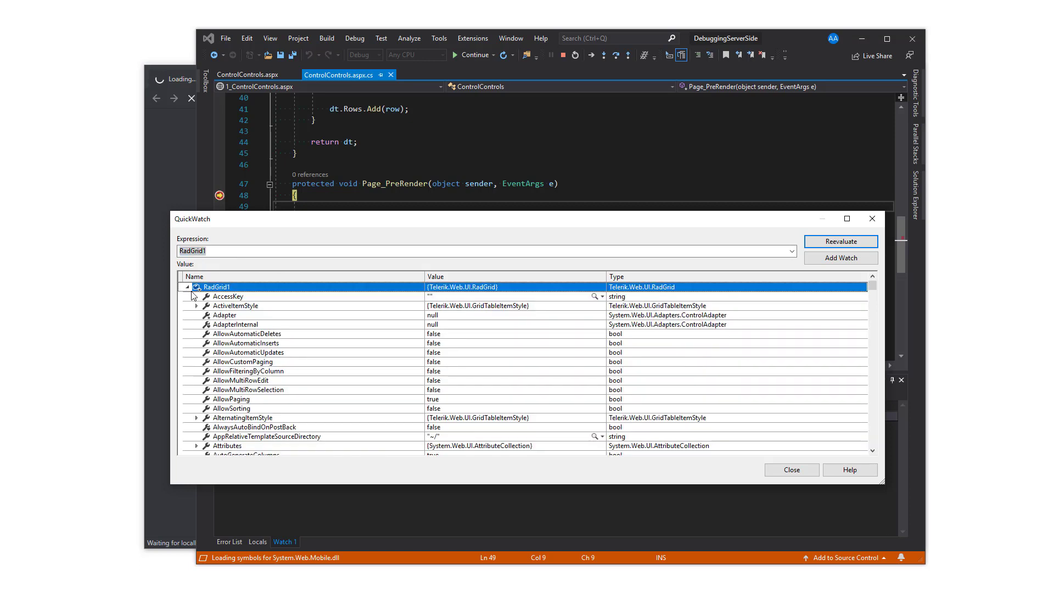
{"action": "scroll", "scroll_direction": "down", "scroll_amount": 3}
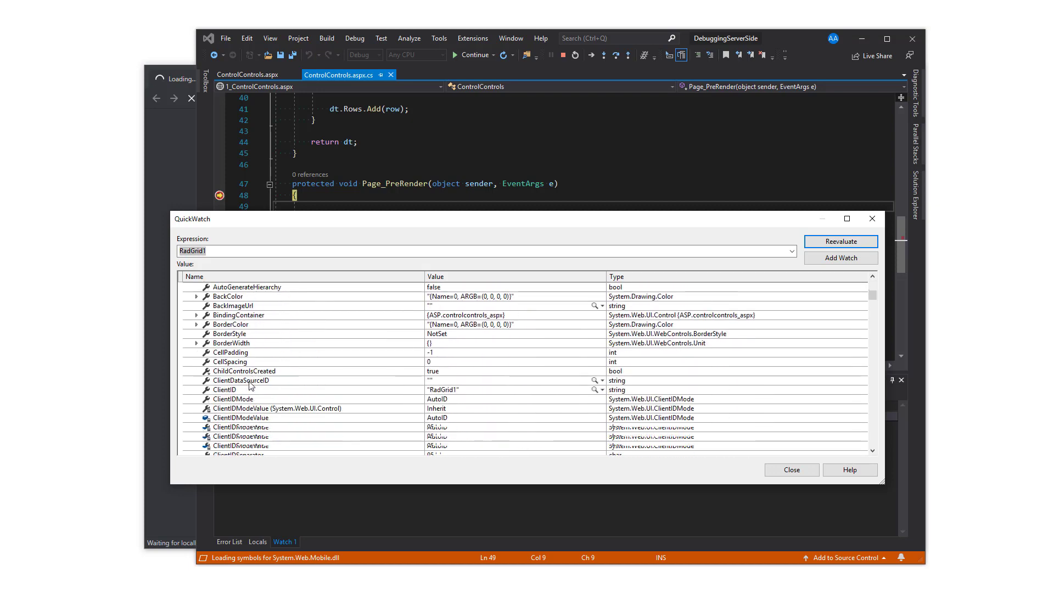
{"action": "scroll", "scroll_direction": "down", "scroll_amount": 3}
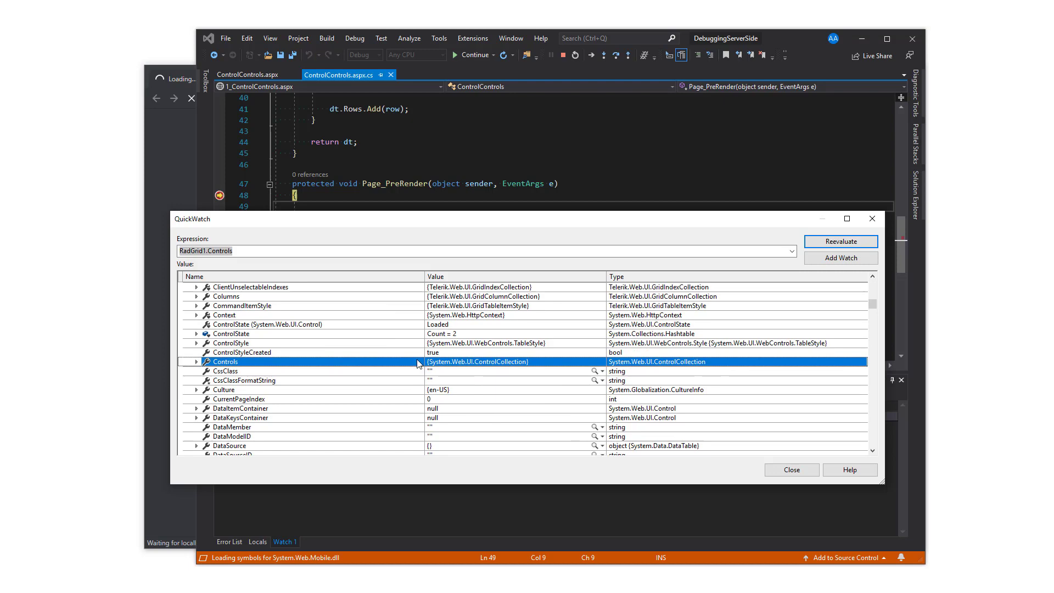
Expand RadGrid1.Controls, view the GridTableView and Panel items, and expand the GridTableView
{"action": "left_click", "coordinate": [196, 361]}
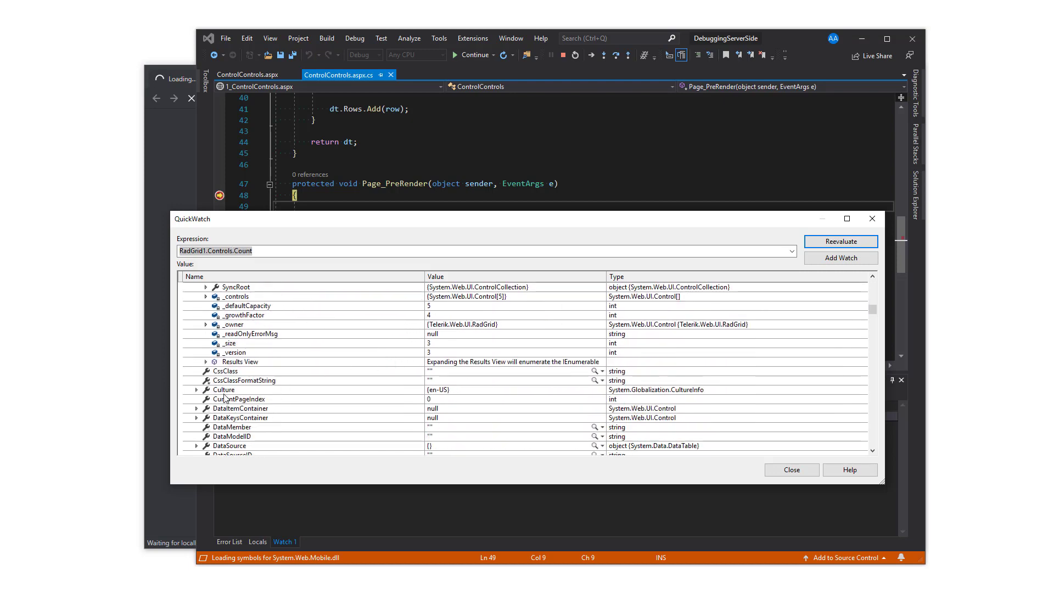
{"action": "left_click", "coordinate": [206, 362]}
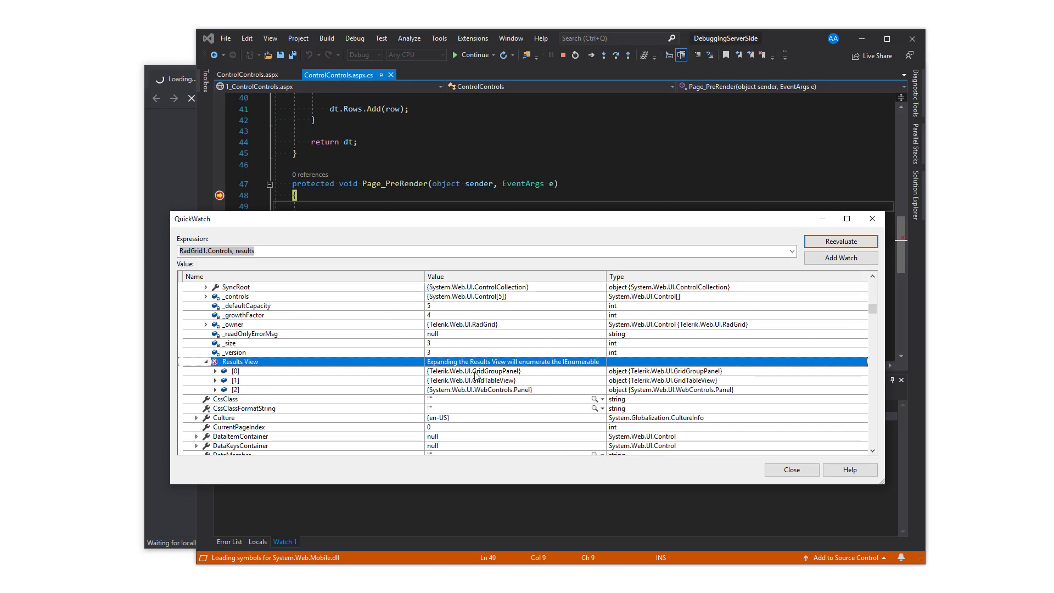
{"action": "left_click", "coordinate": [235, 380]}
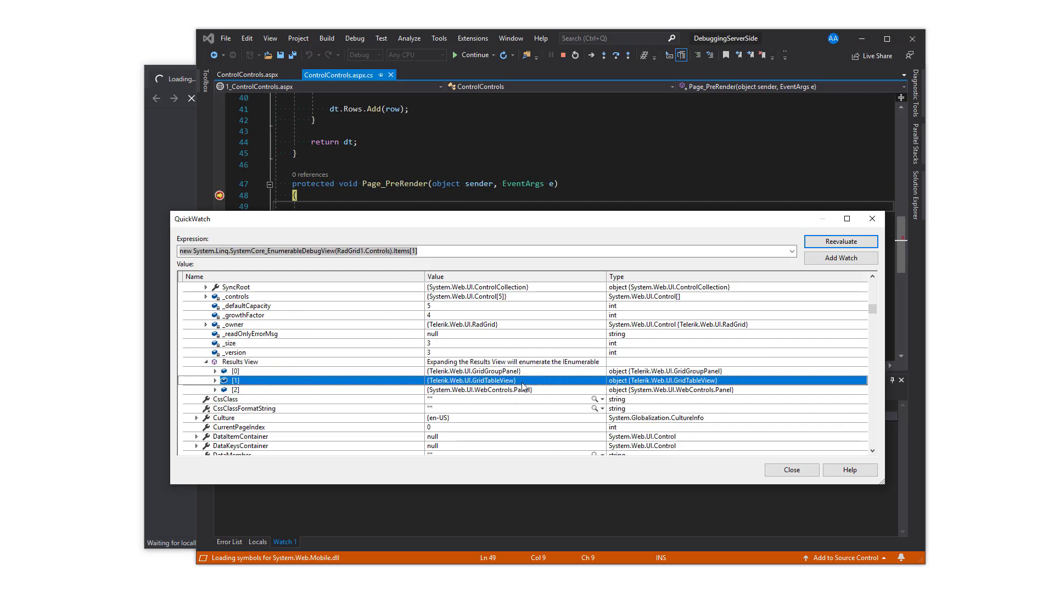
{"action": "left_click", "coordinate": [236, 390]}
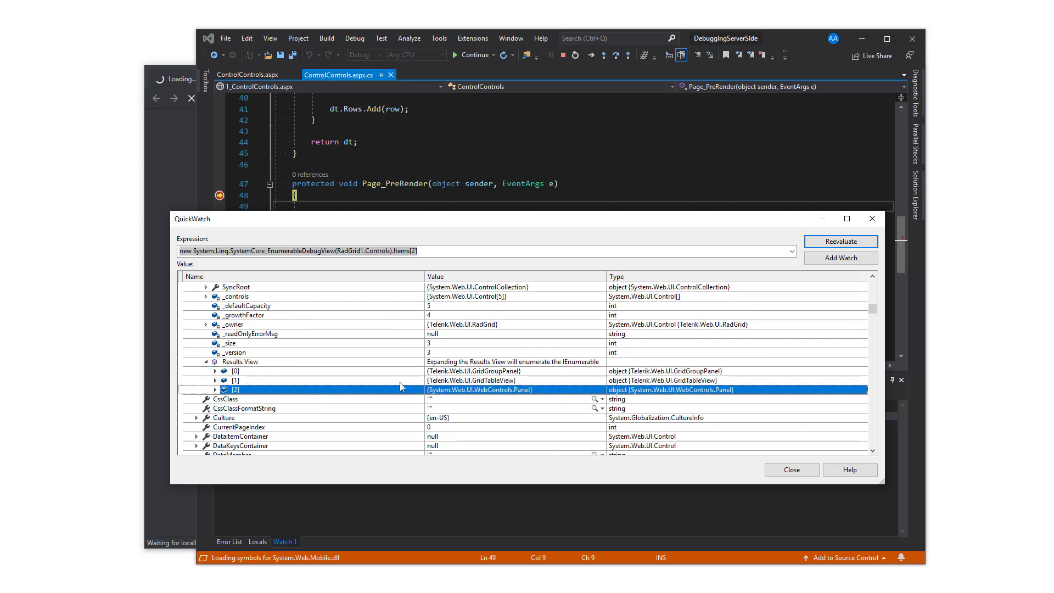
{"action": "left_click", "coordinate": [234, 381]}
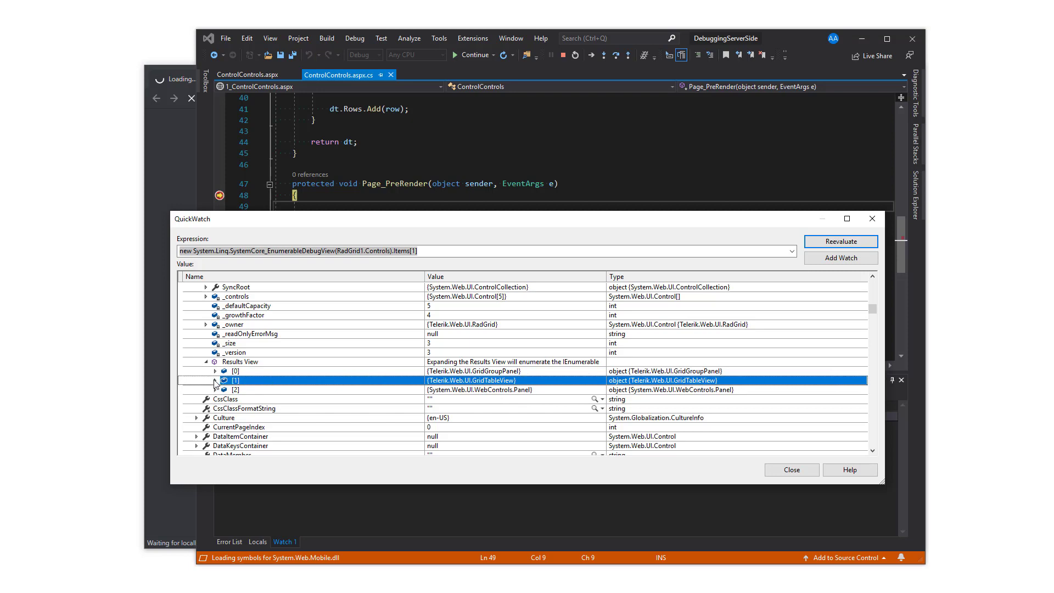
{"action": "left_click", "coordinate": [215, 380]}
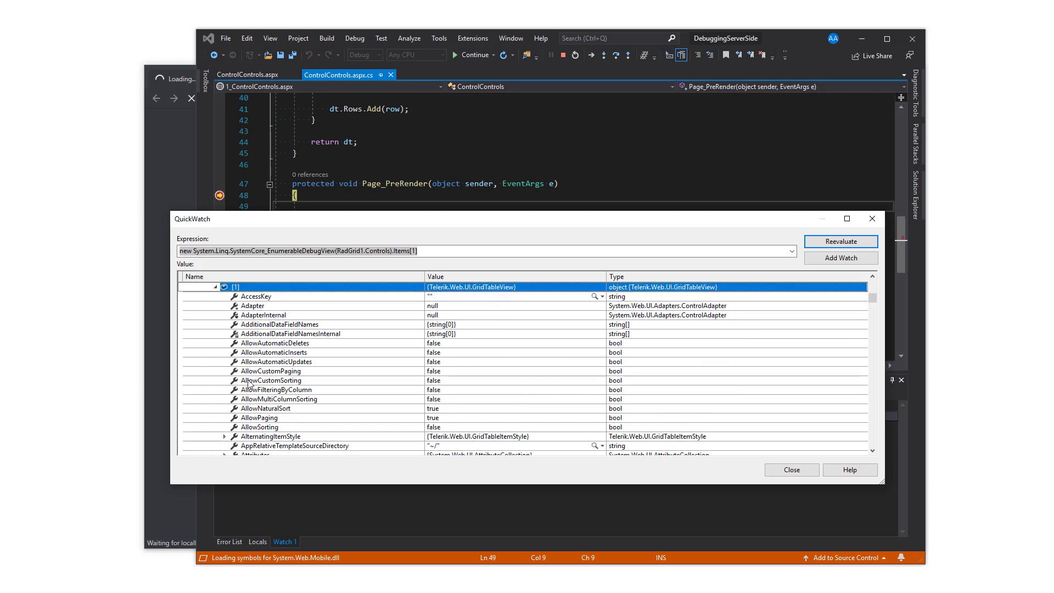
Scroll to the GridTableView's Controls, list the GridTable and Control, and expand the GridTable
{"action": "scroll", "scroll_direction": "down", "scroll_amount": 3}
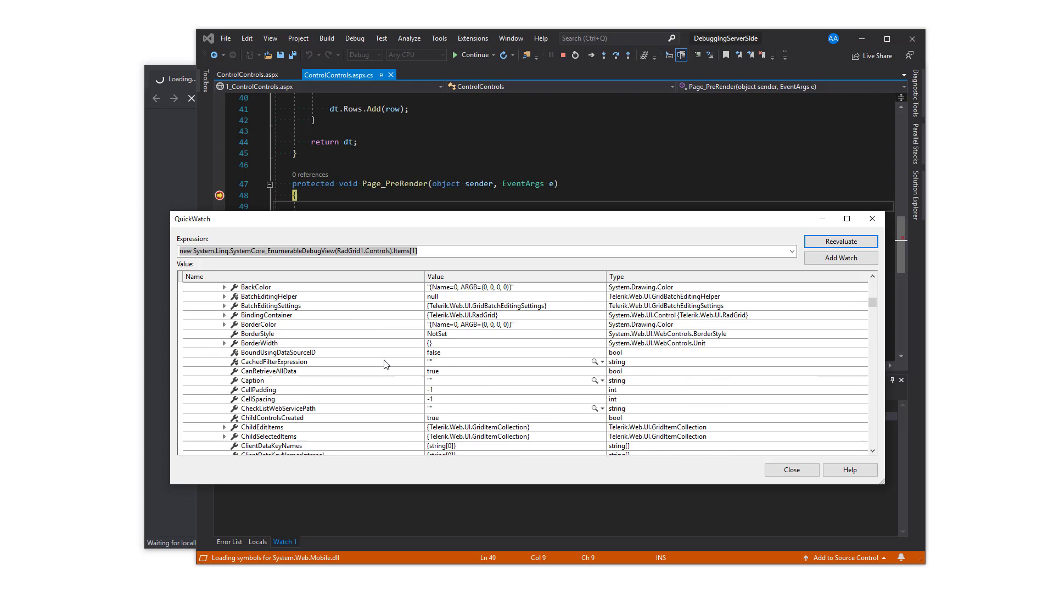
{"action": "scroll", "scroll_direction": "down", "scroll_amount": 3}
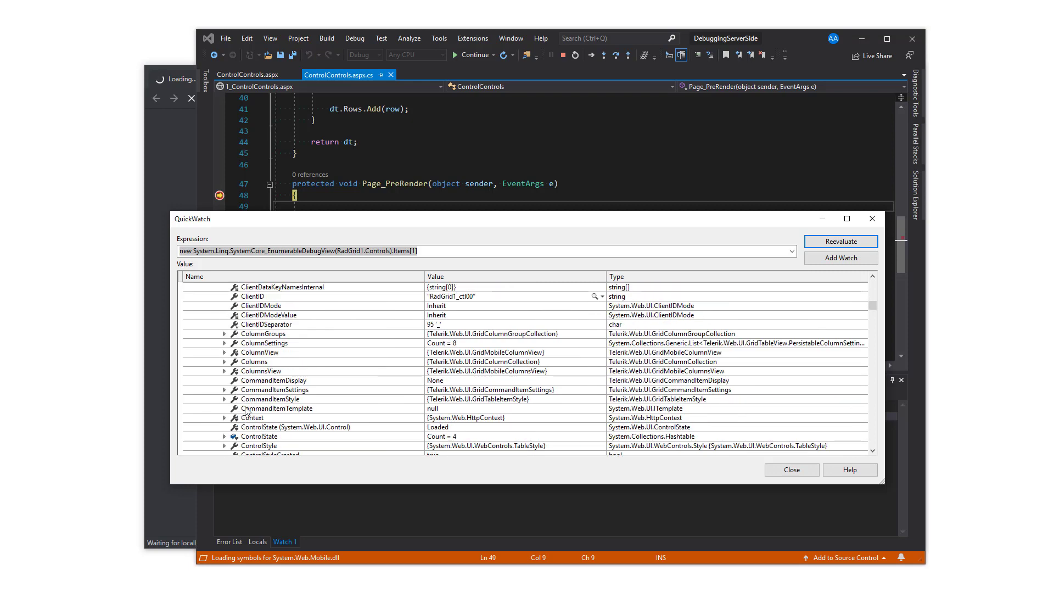
{"action": "scroll", "scroll_direction": "down", "scroll_amount": 3}
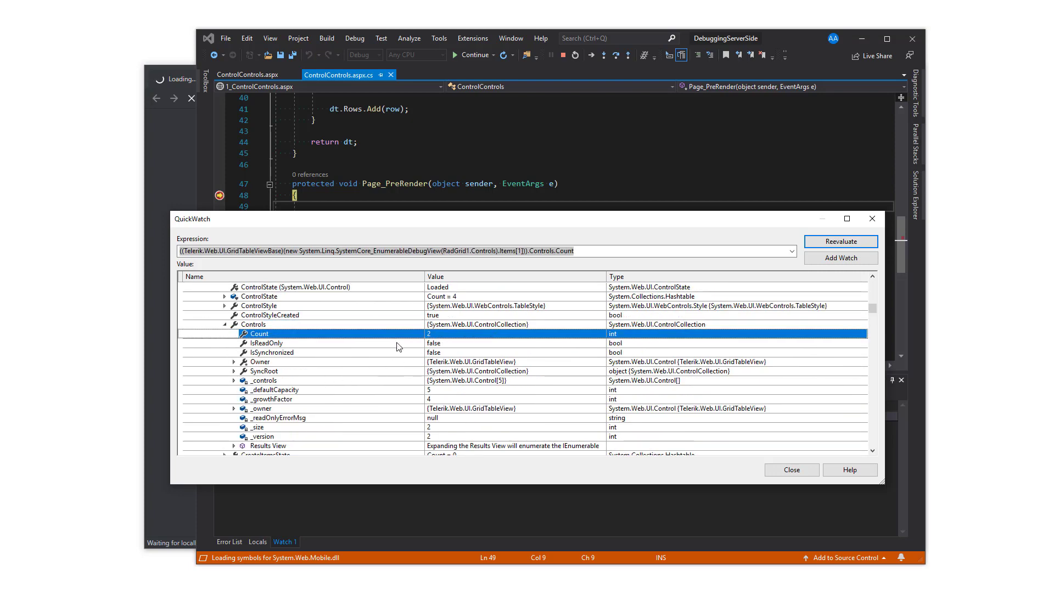
{"action": "left_click", "coordinate": [233, 427]}
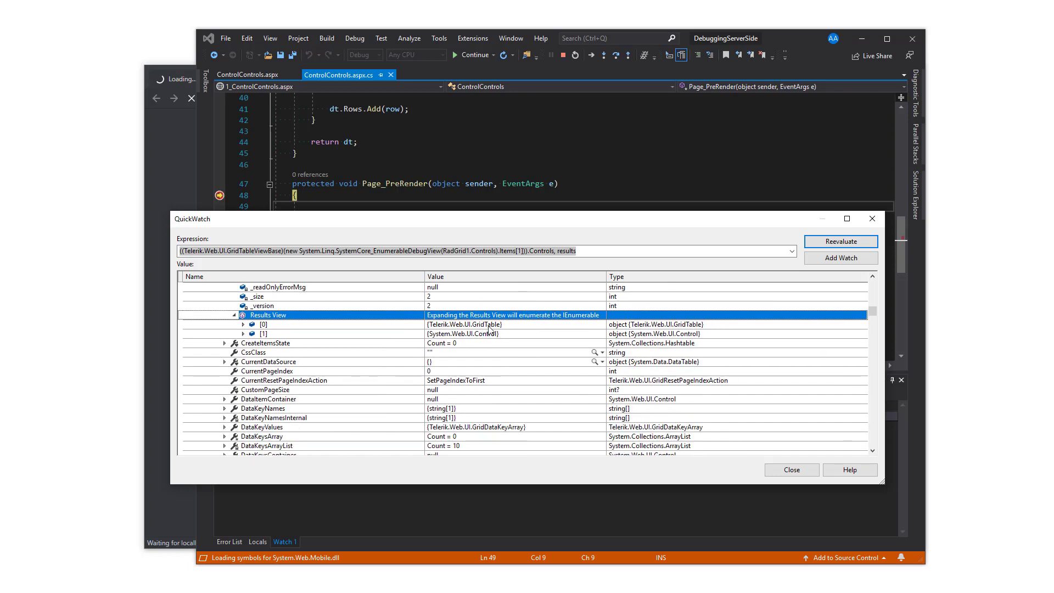
{"action": "left_click", "coordinate": [262, 334]}
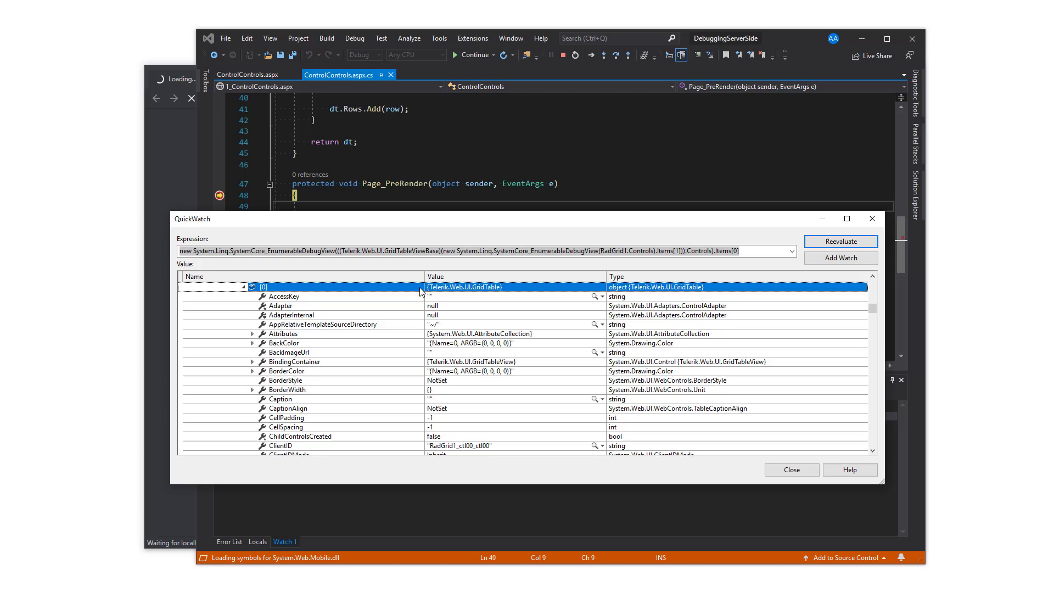
Expand the GridTable's Controls, check its Count of 22, and select GridDataItem [2]
{"action": "scroll", "scroll_direction": "down", "scroll_amount": 3}
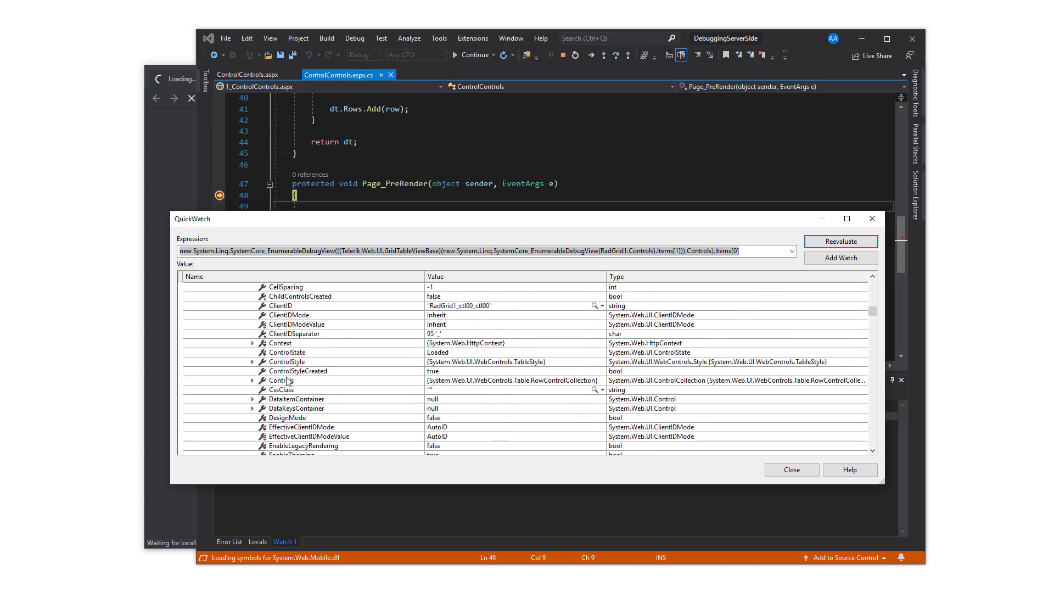
{"action": "left_click", "coordinate": [253, 380]}
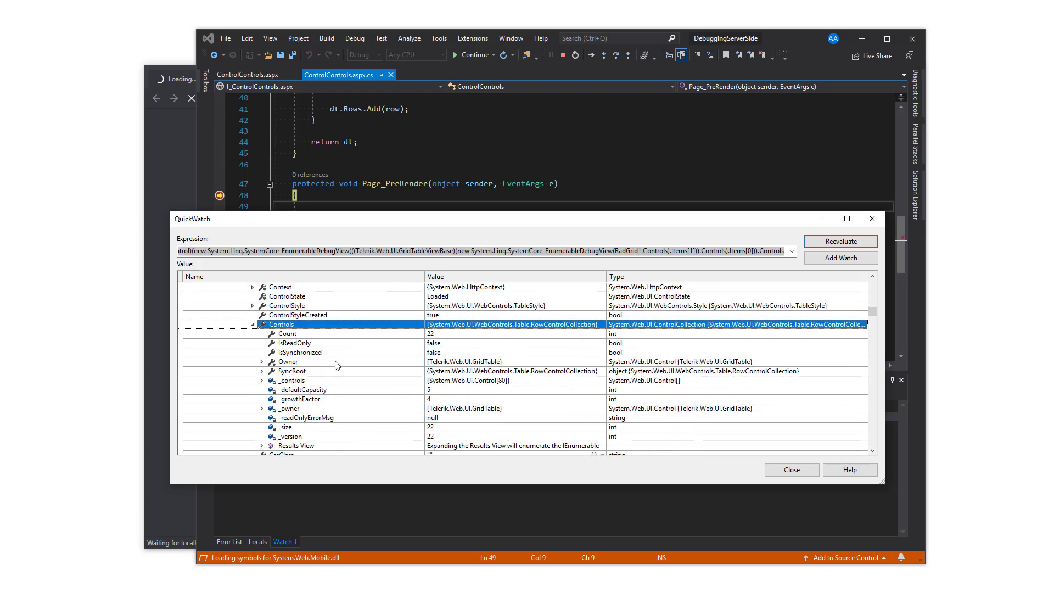
{"action": "left_click", "coordinate": [286, 333]}
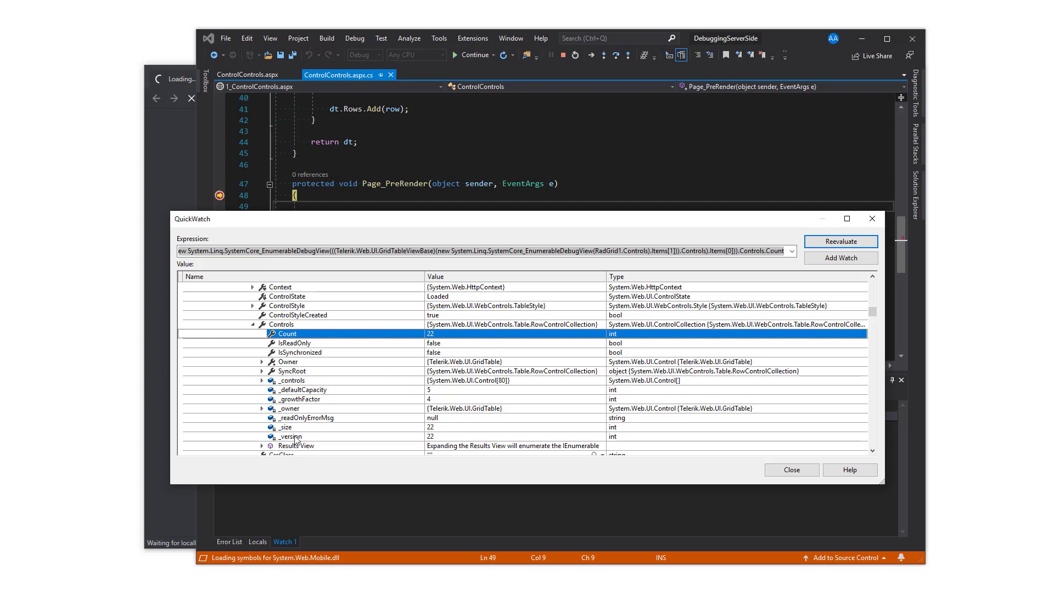
{"action": "left_click", "coordinate": [263, 445]}
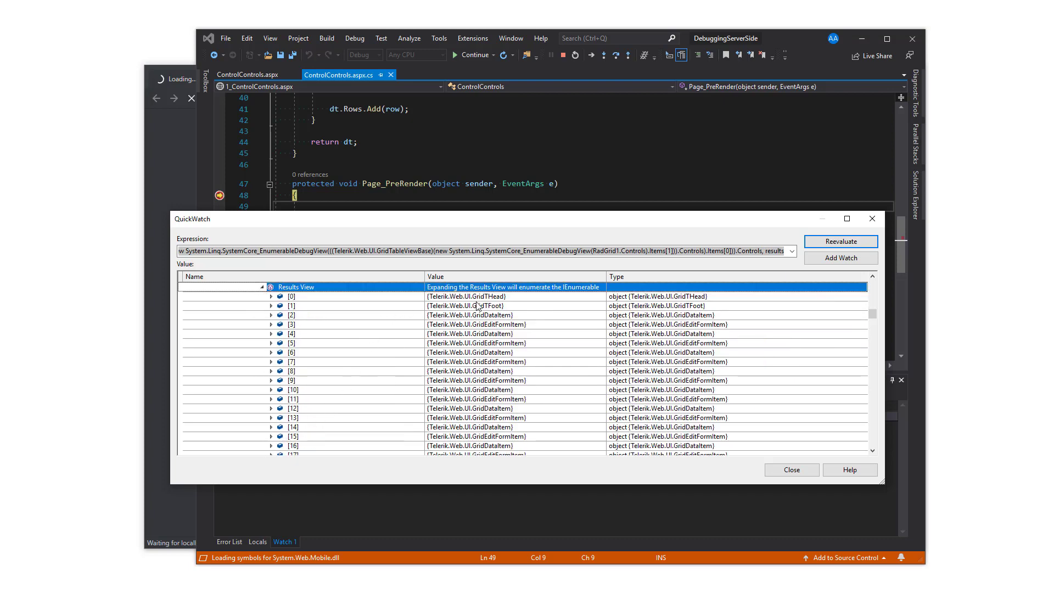
{"action": "left_click", "coordinate": [291, 296]}
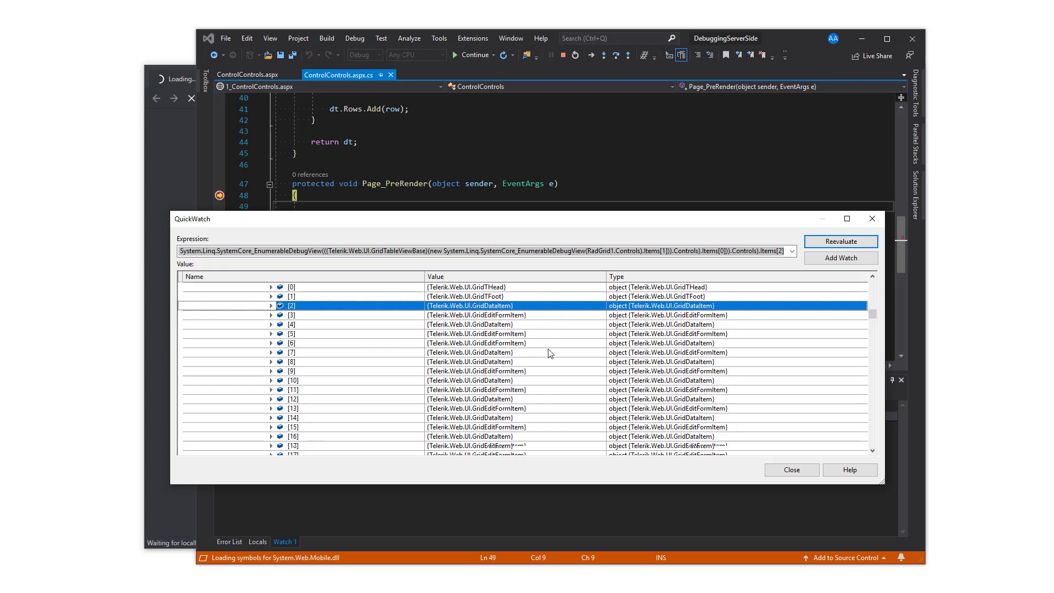
{"action": "scroll", "scroll_direction": "down", "scroll_amount": 3}
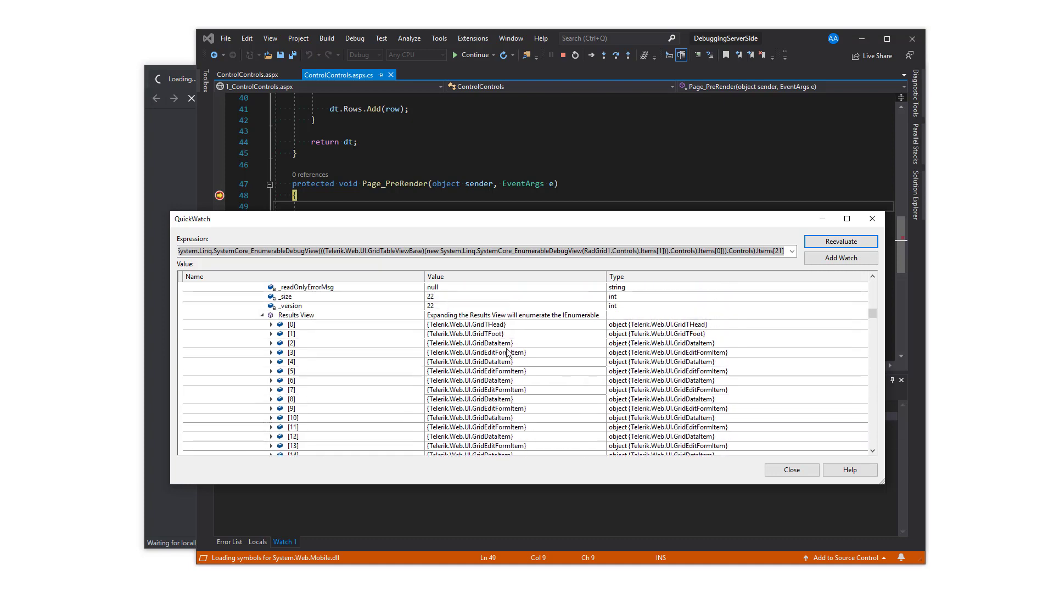
Expand GridDataItem [2] and scroll through its Cells, Controls and DataItem properties
{"action": "left_click", "coordinate": [291, 343]}
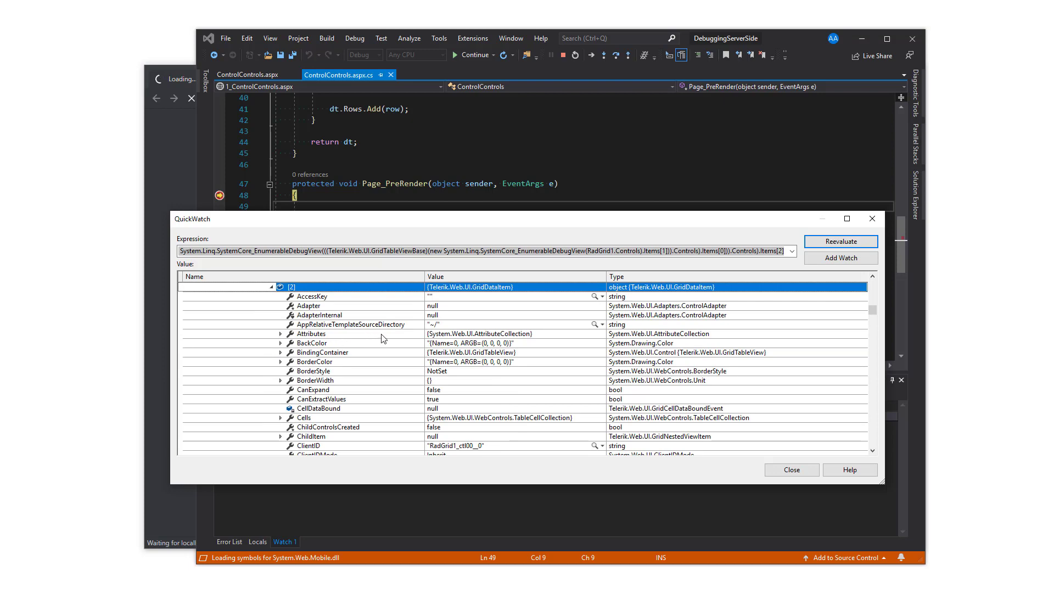
{"action": "scroll", "scroll_direction": "down", "scroll_amount": 3}
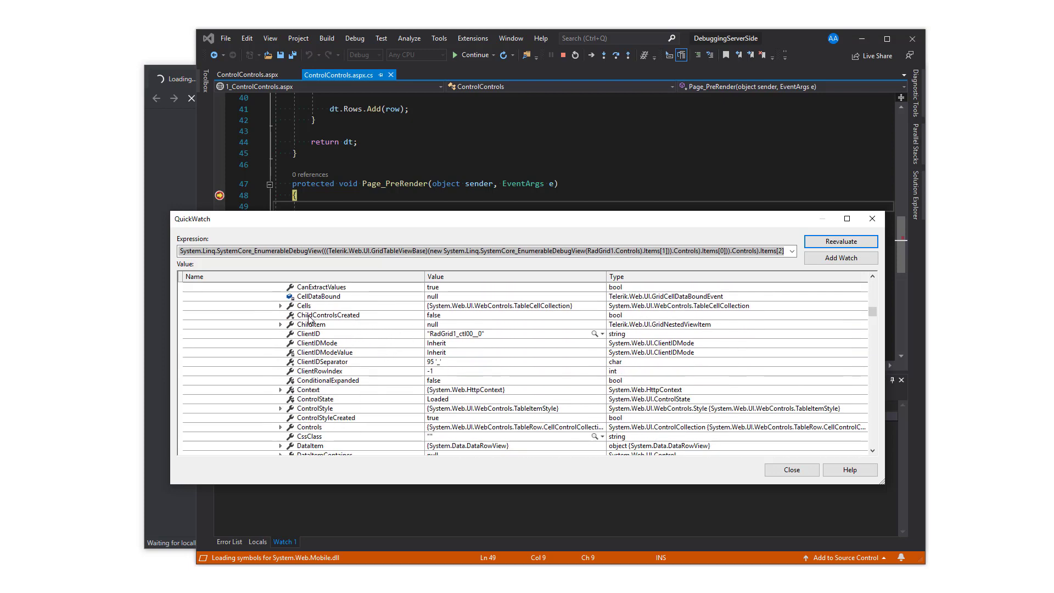